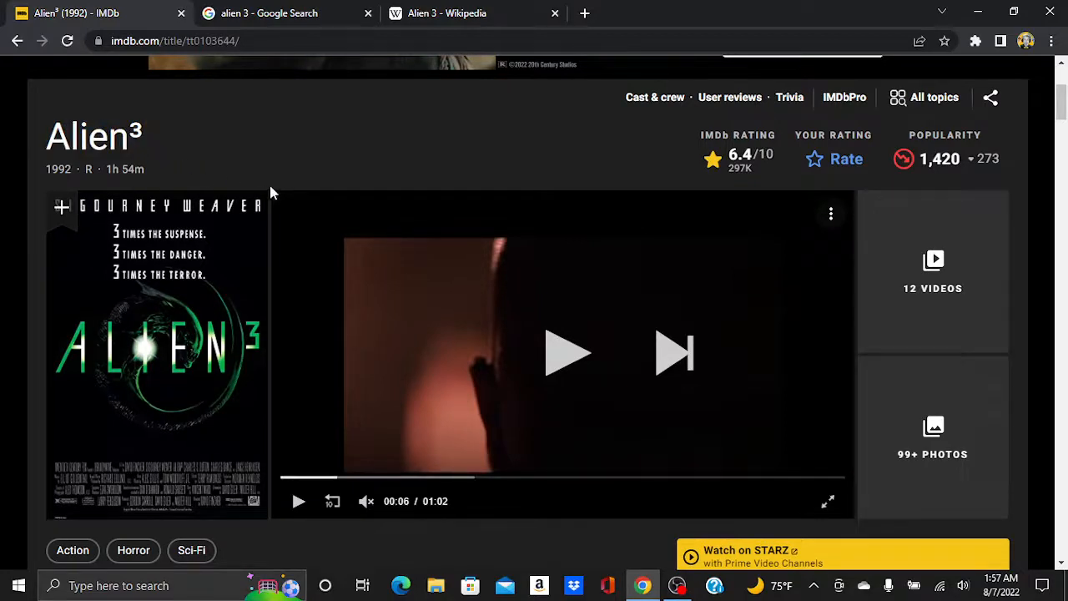
mouse_move(262, 202)
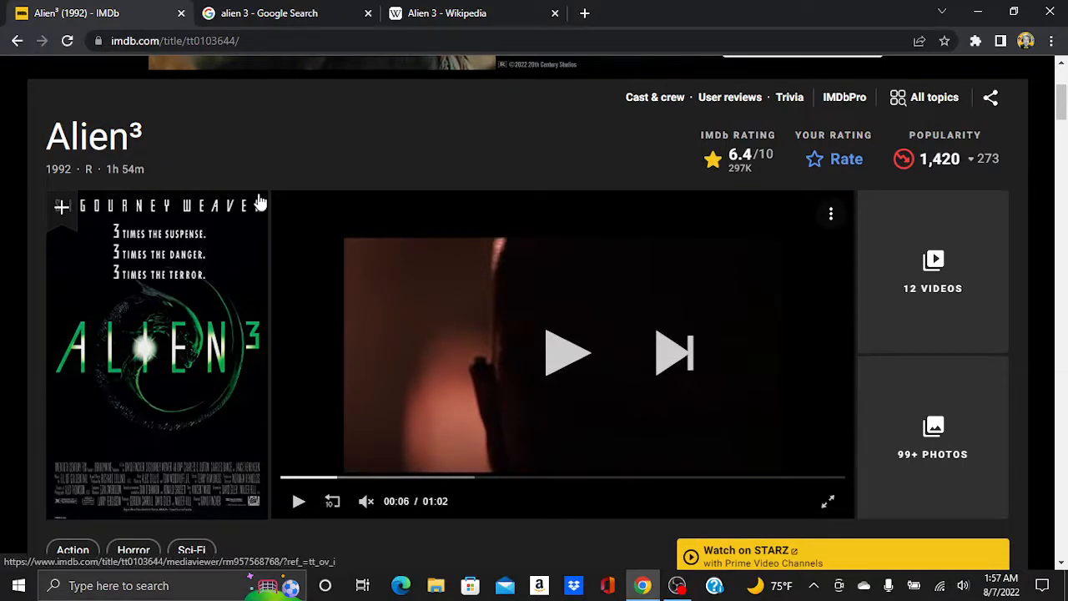
mouse_move(329, 141)
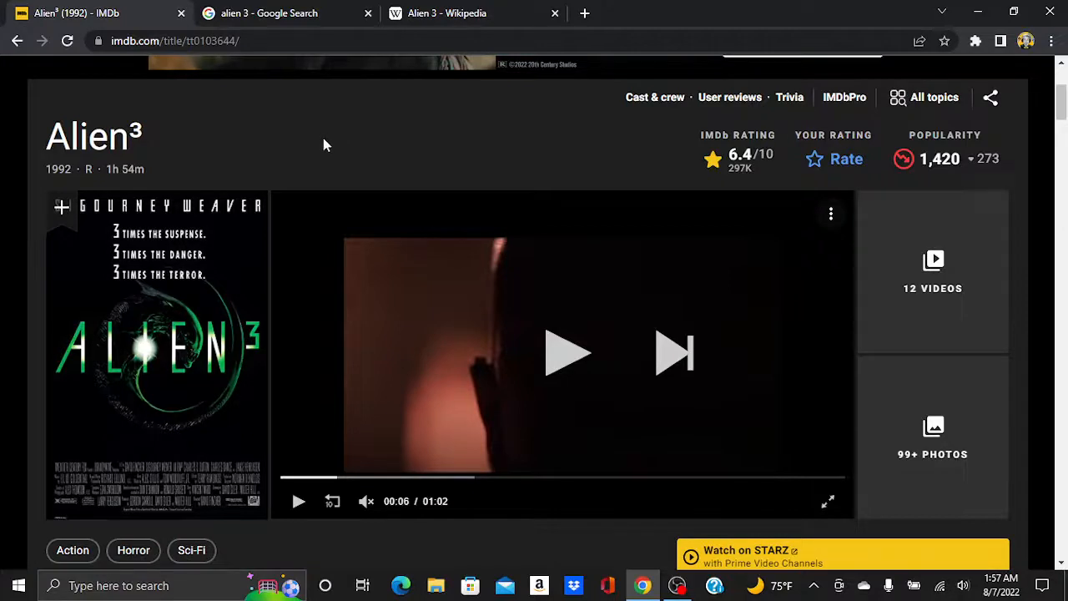
mouse_move(321, 144)
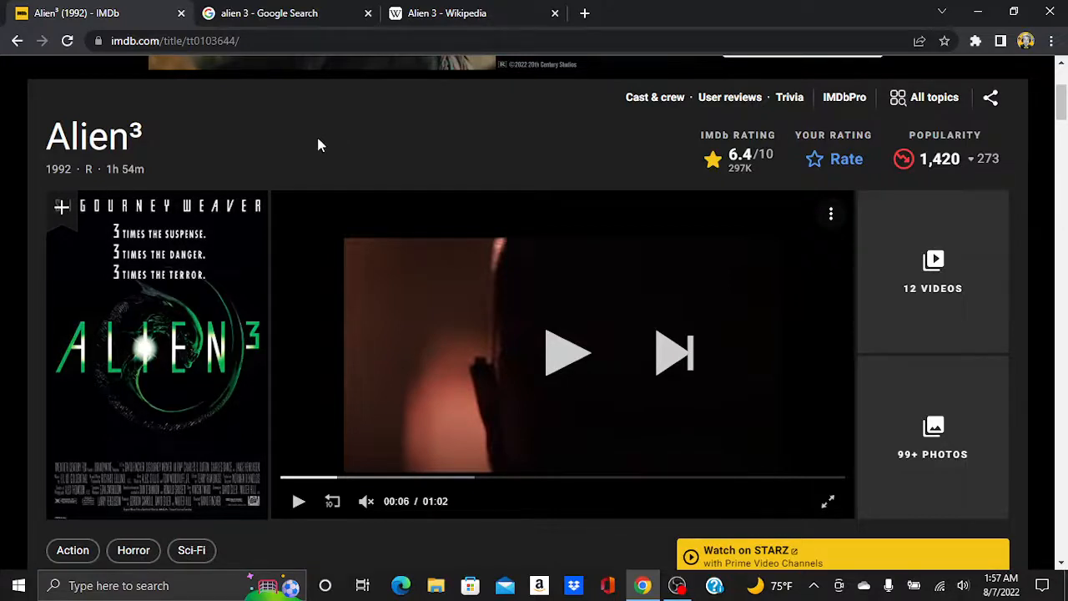
Resume the muted Alien³ trailer on the IMDb film page, which shows a 6.4 rating
click(276, 13)
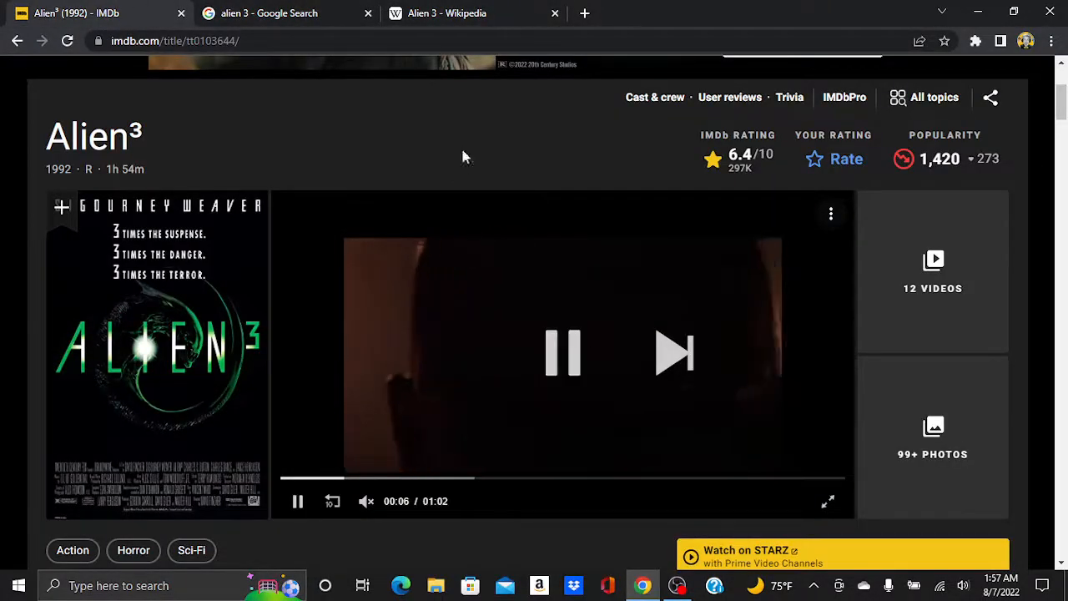
Switch to the Alien 3 Wikipedia article and browse its summary, contents and David Fincher infobox
click(446, 14)
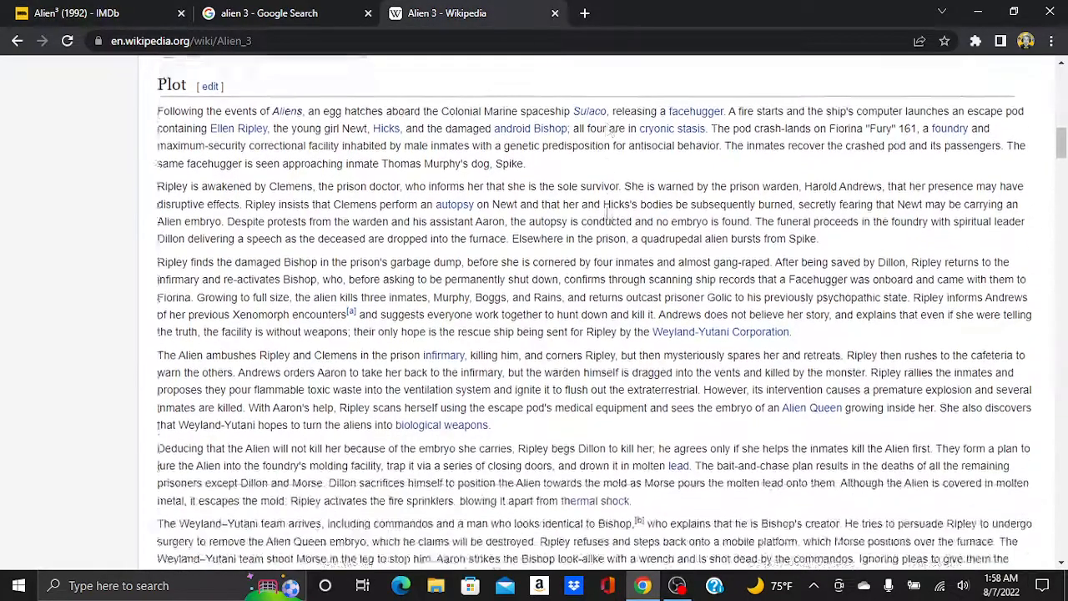
scroll(up, 3)
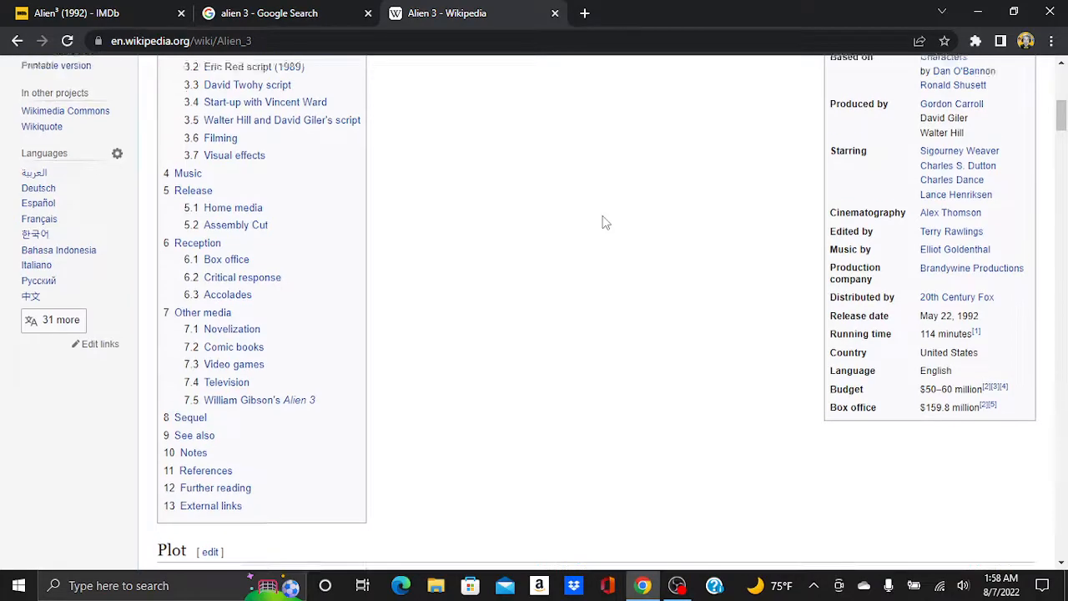
scroll(up, 3)
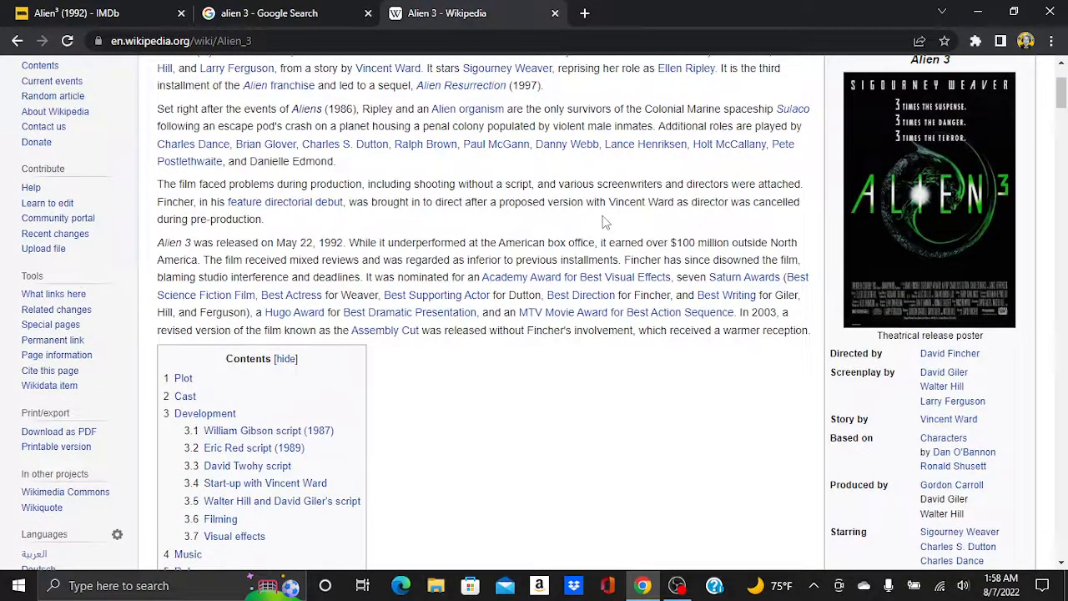
scroll(down, 3)
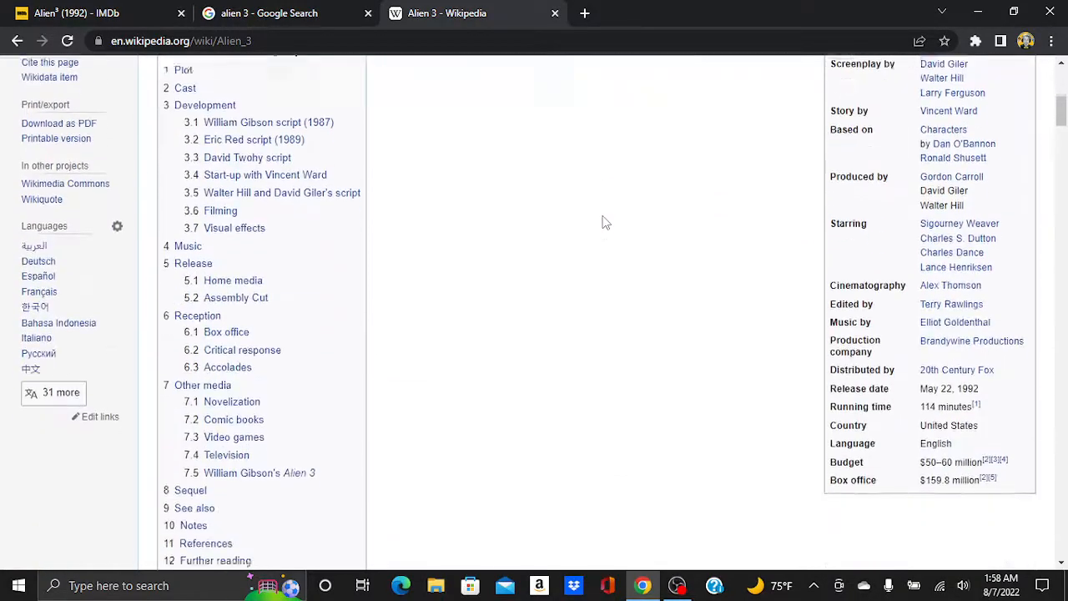
scroll(up, 3)
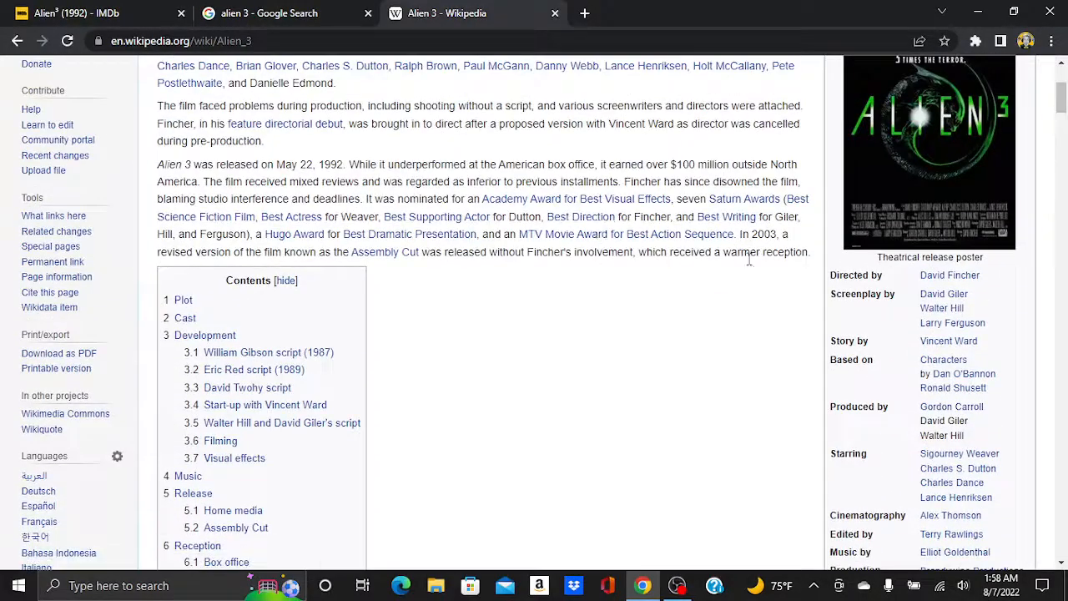
mouse_move(949, 274)
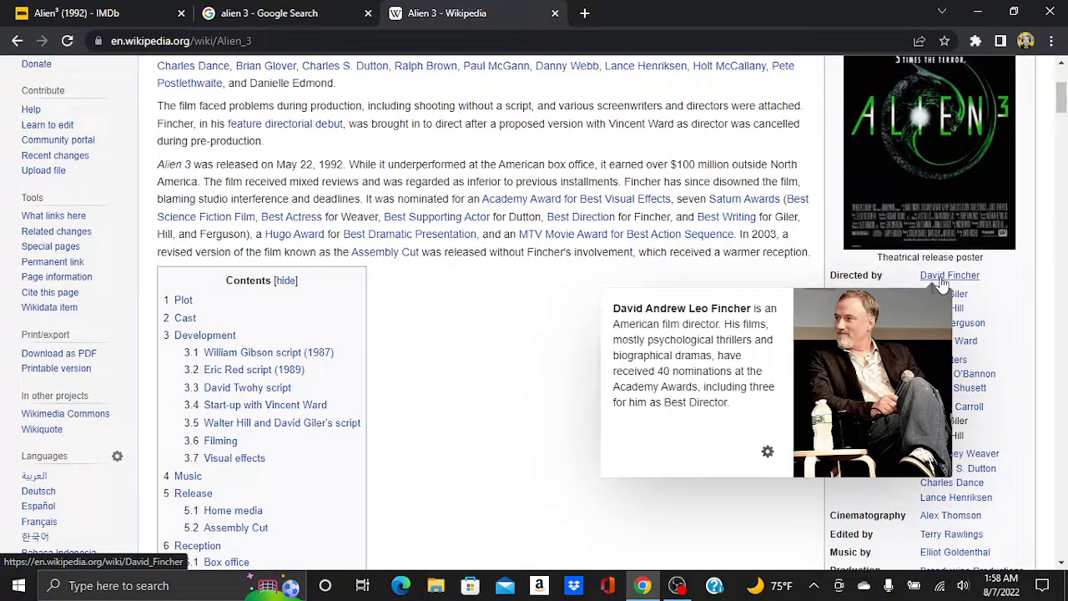
mouse_move(650, 305)
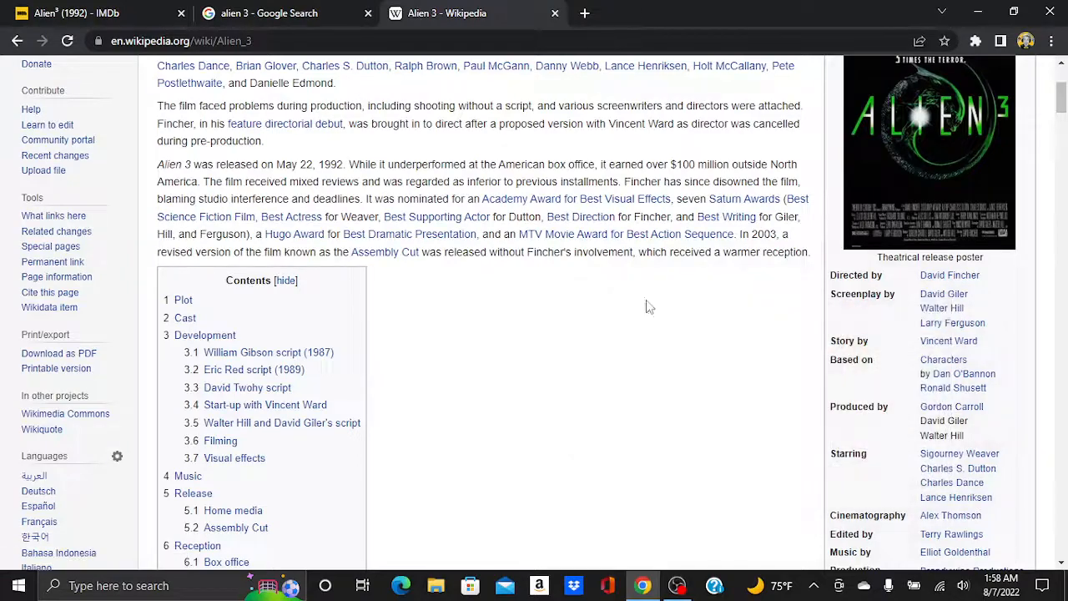
mouse_move(626, 328)
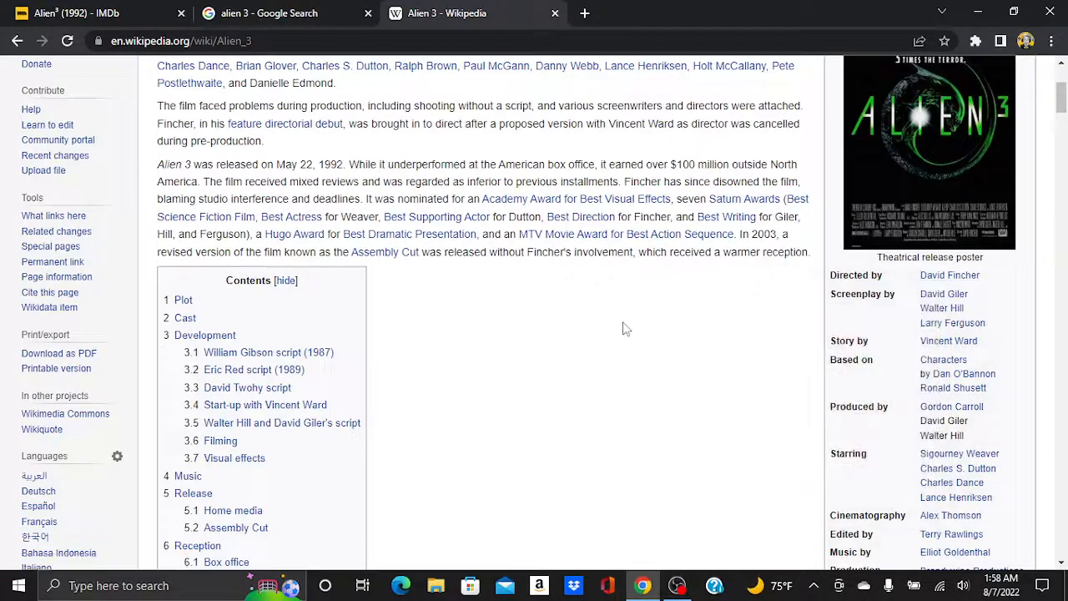
scroll(down, 3)
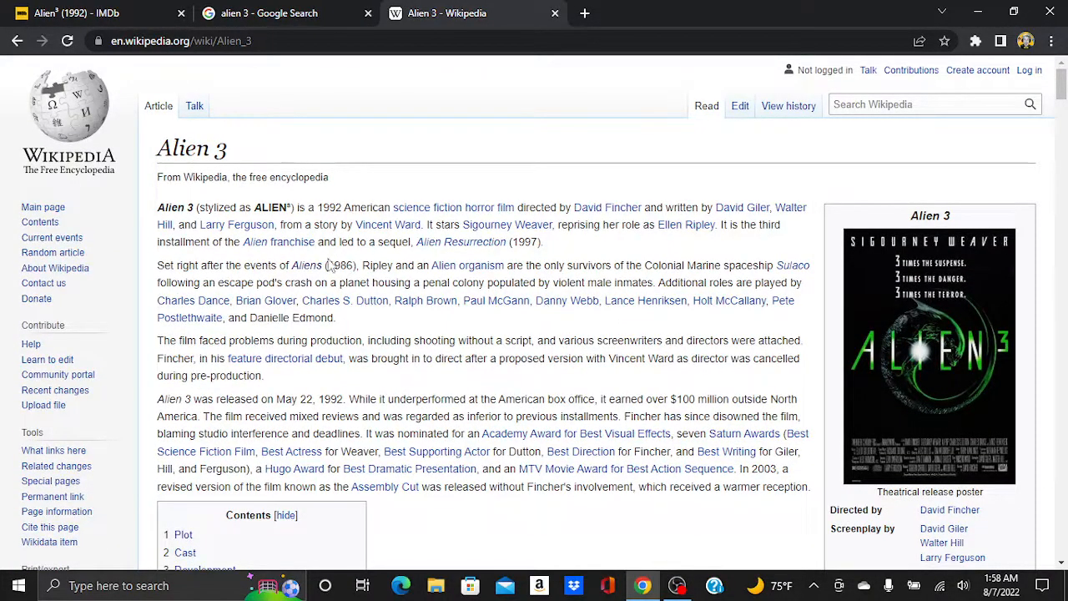
Return to the Alien³ IMDb page, replay the trailer, and start the next video
click(269, 12)
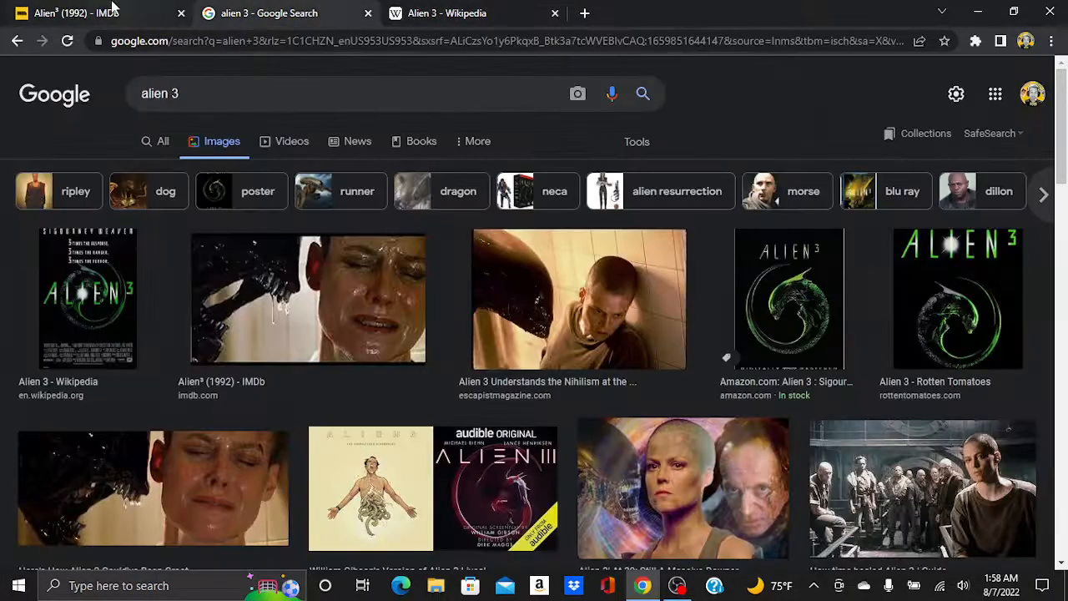
click(76, 13)
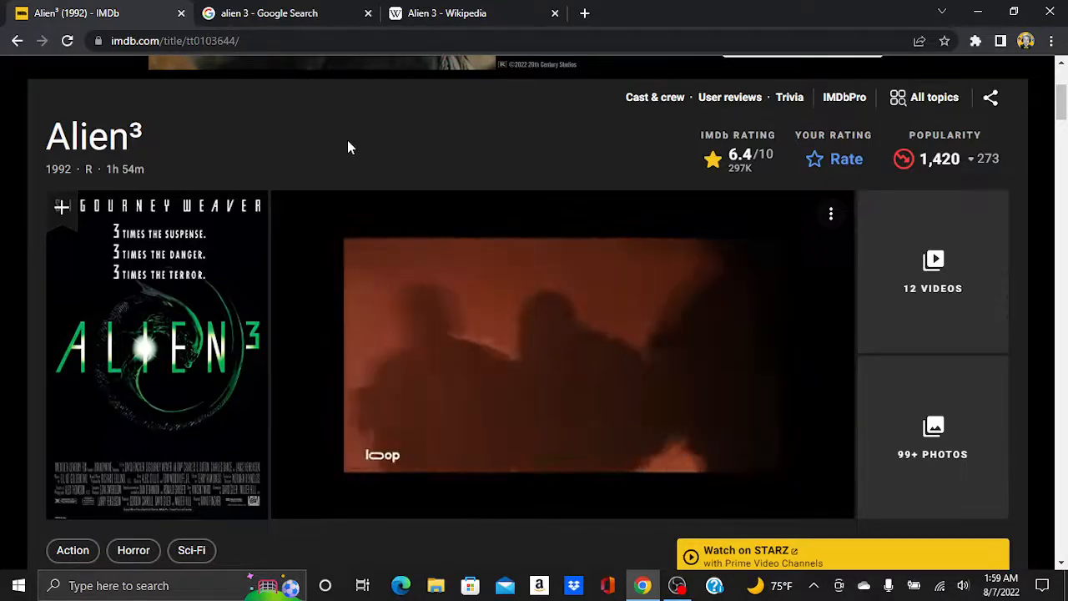
click(562, 354)
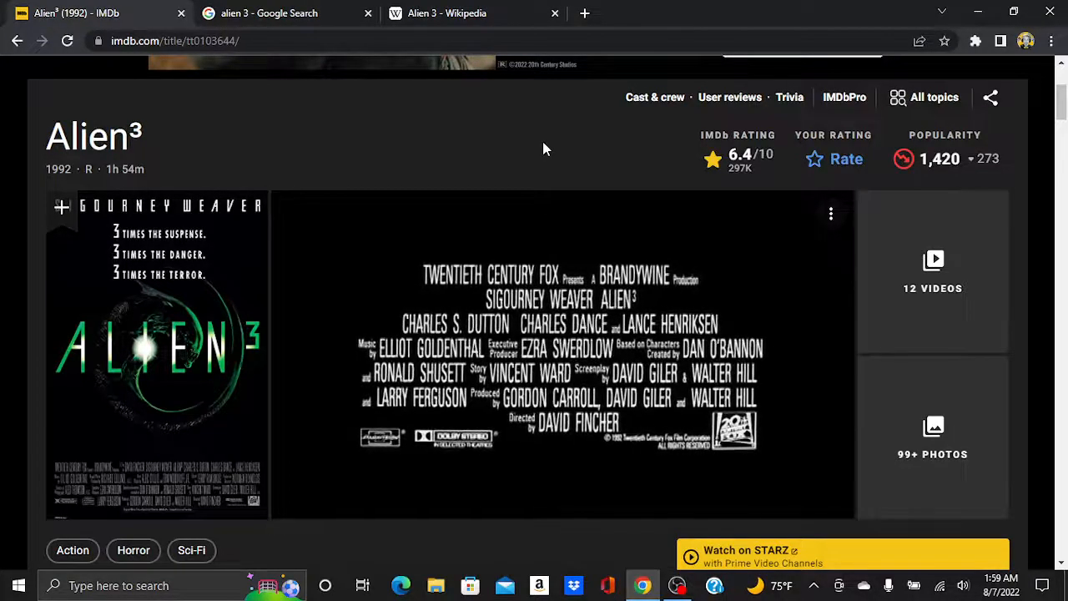
click(562, 354)
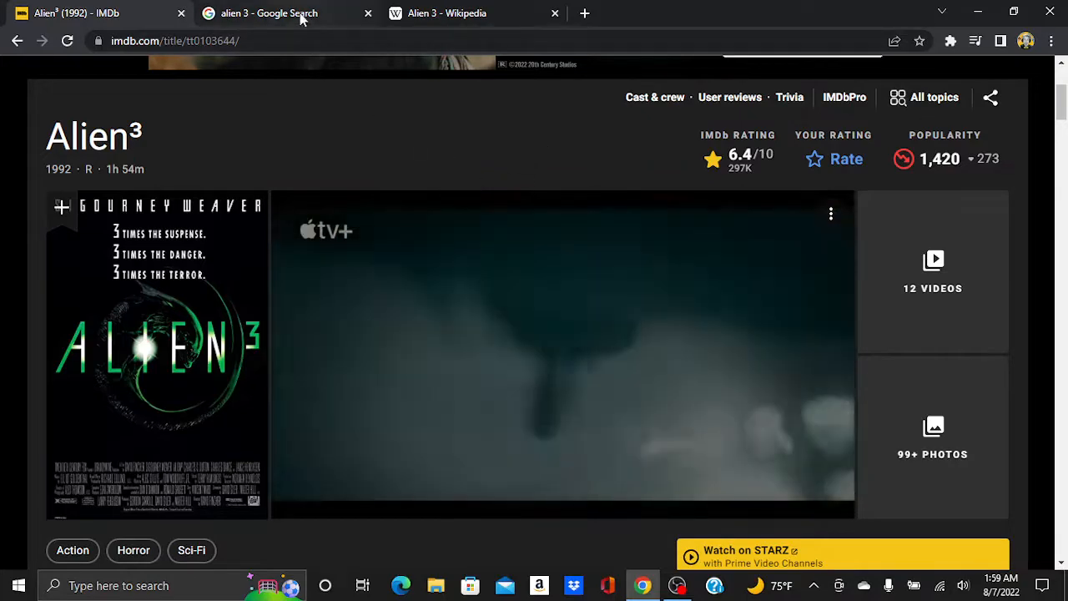
In Google Images, preview the Alien³ IMDb still and the related Warped Factor image
click(268, 12)
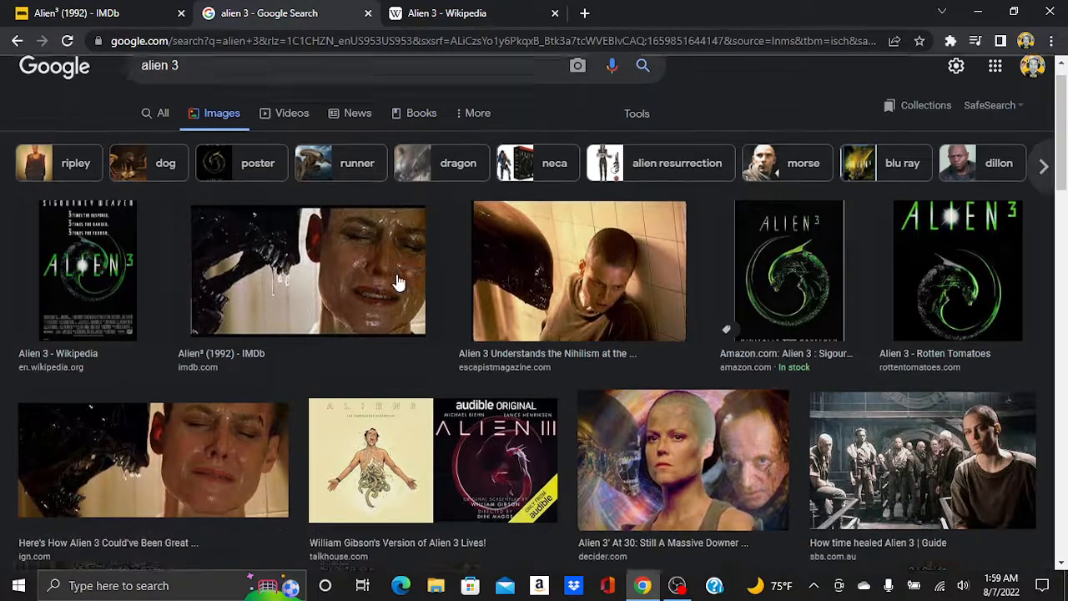
click(307, 269)
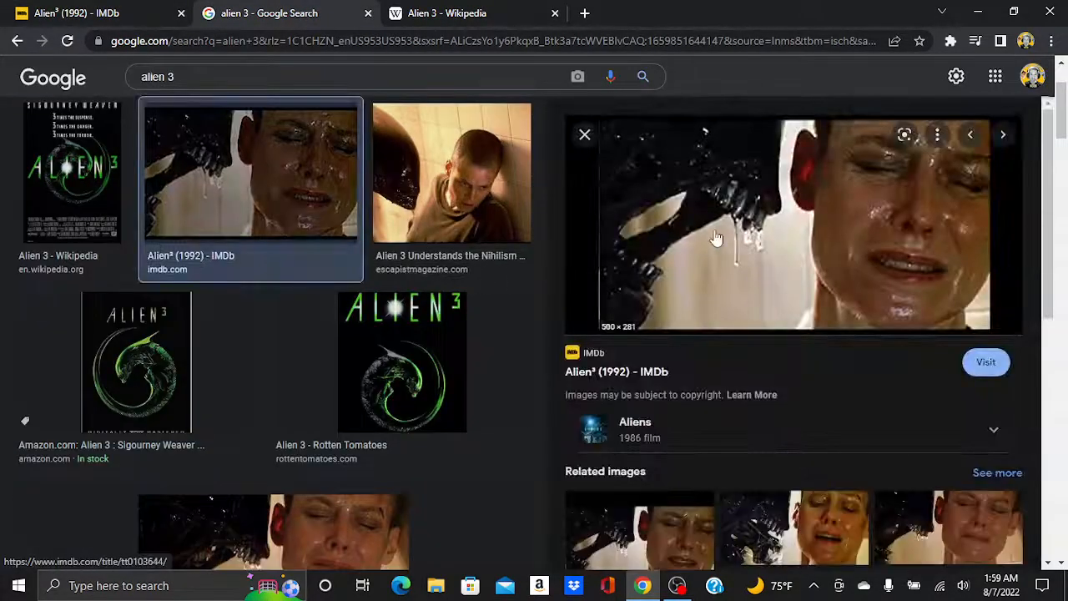
mouse_move(699, 242)
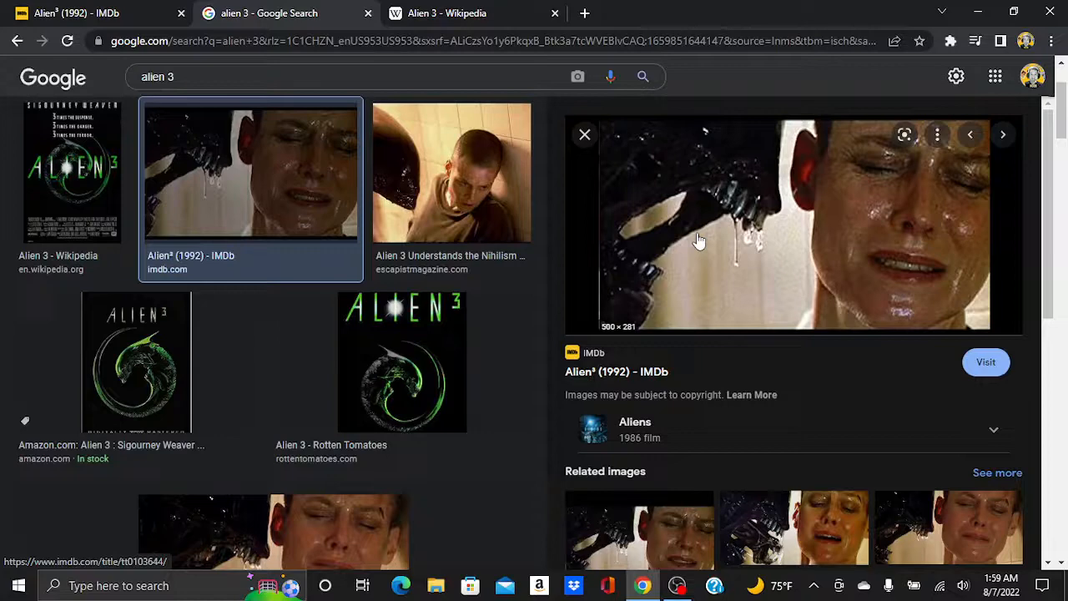
scroll(down, 3)
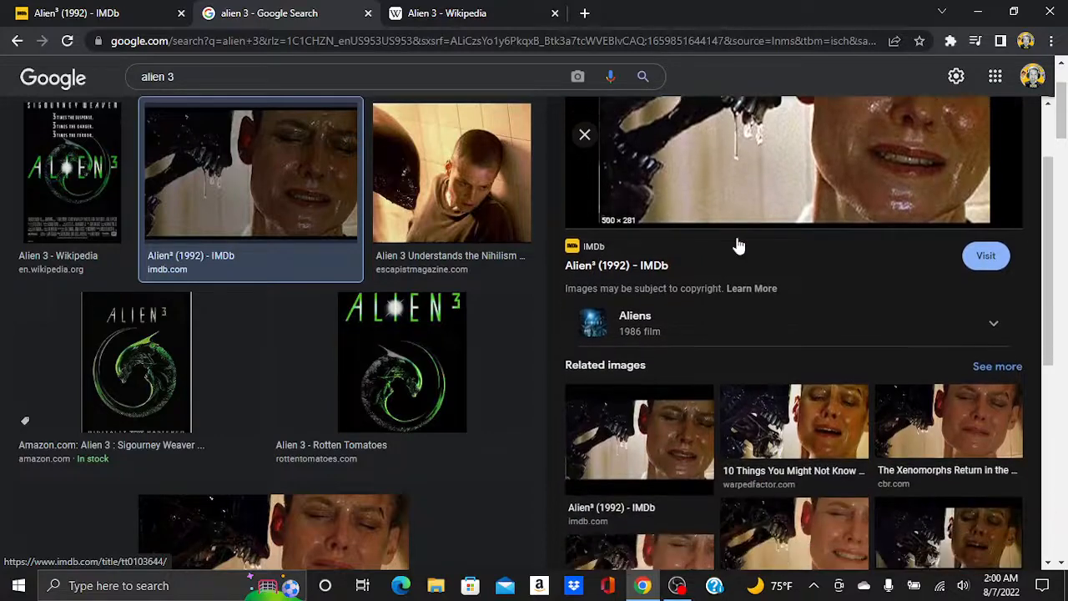
click(793, 420)
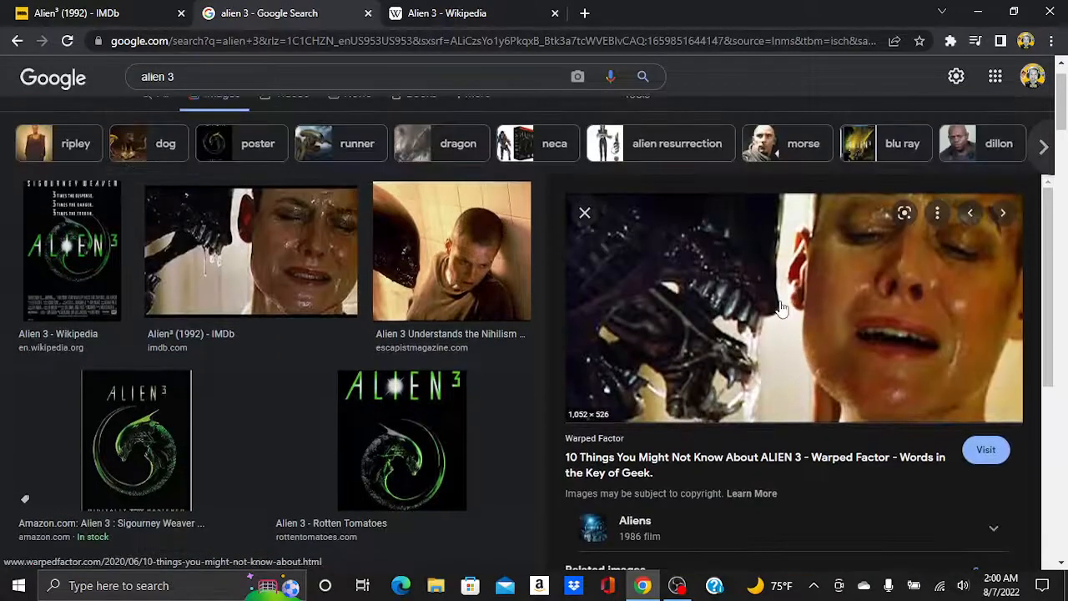
mouse_move(416, 275)
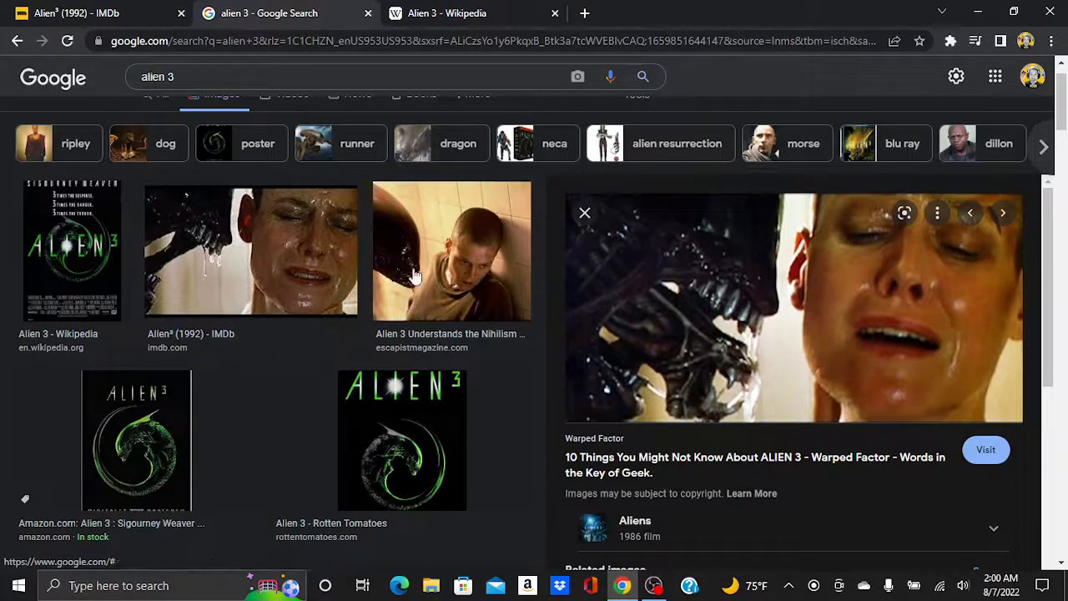
mouse_move(724, 292)
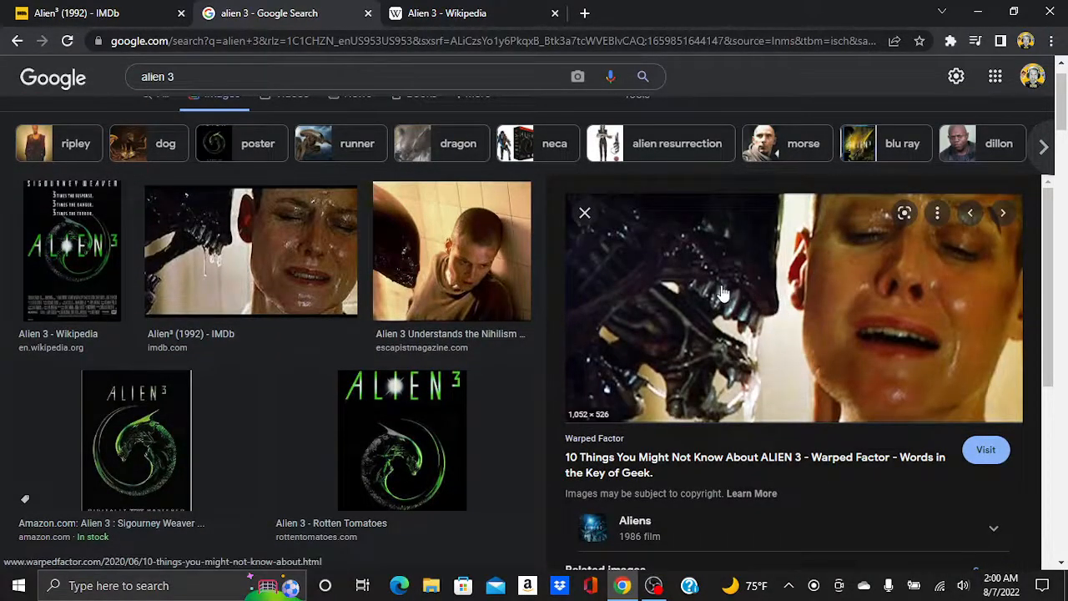
Flip between the image results and the Alien 3 Wikipedia article, ending on Wikipedia
click(446, 13)
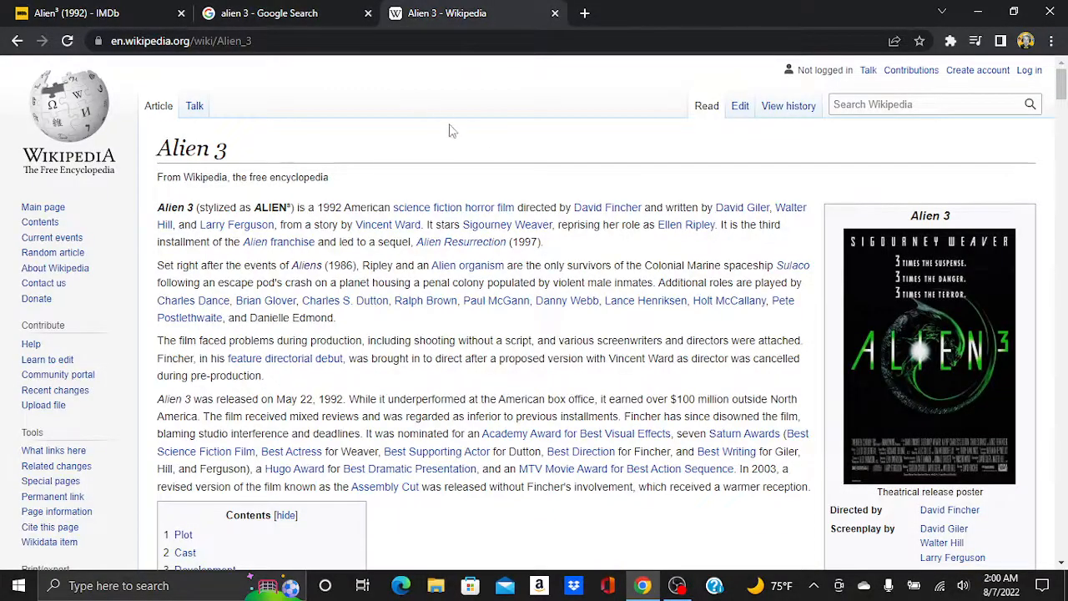
click(275, 12)
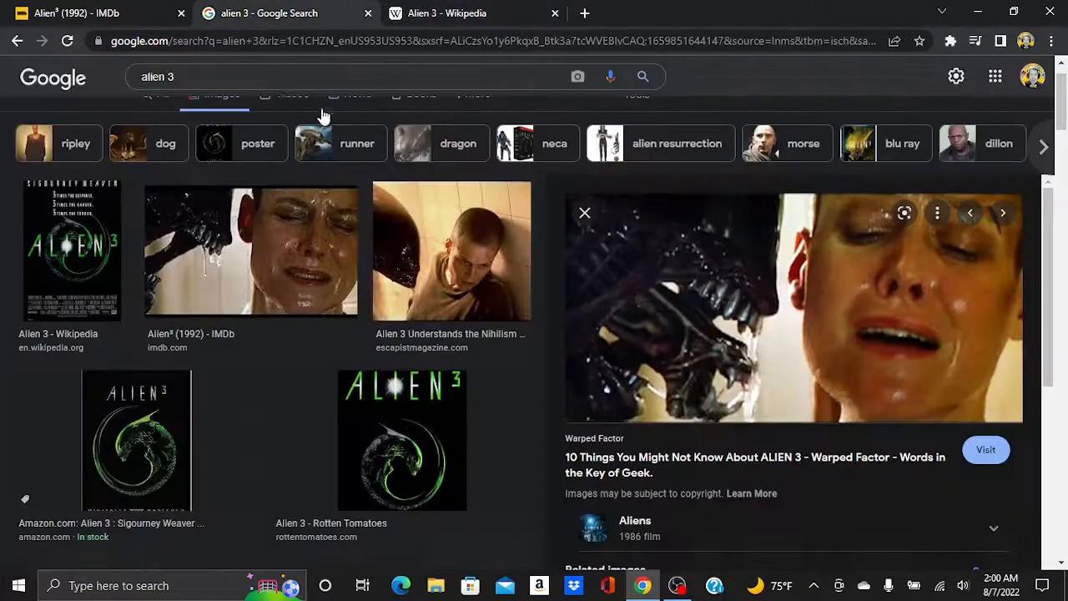
click(446, 13)
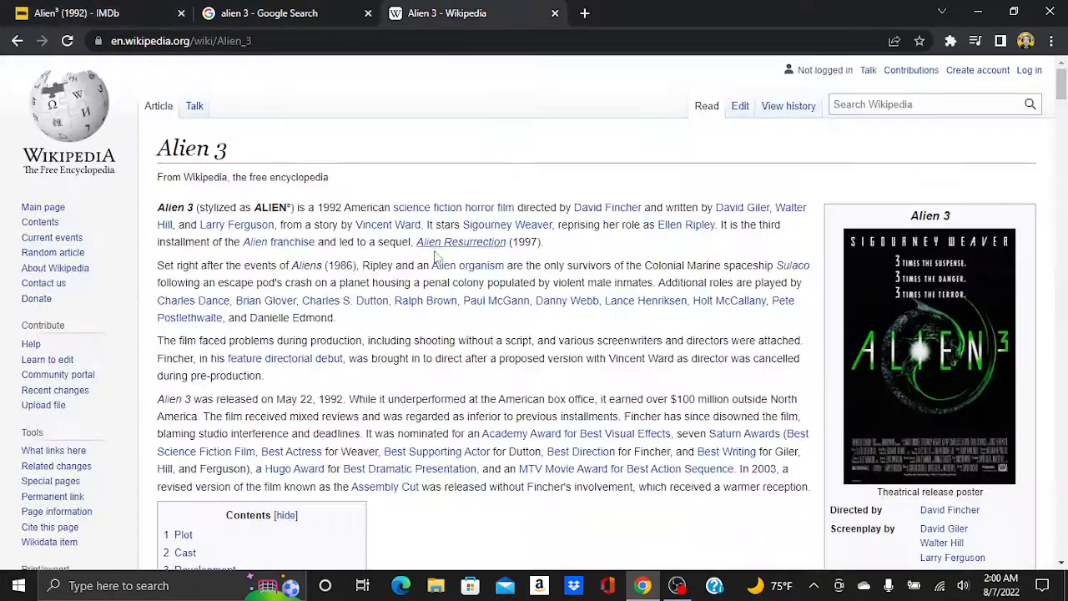
Glance at the Warped Factor image preview, then go back to the Alien 3 article
click(268, 13)
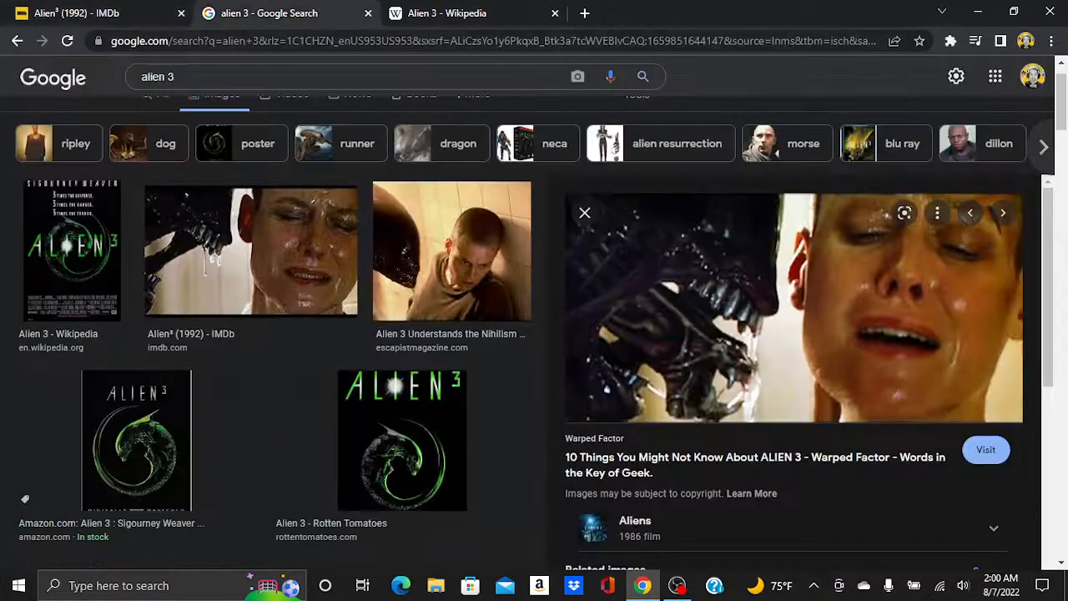
click(447, 13)
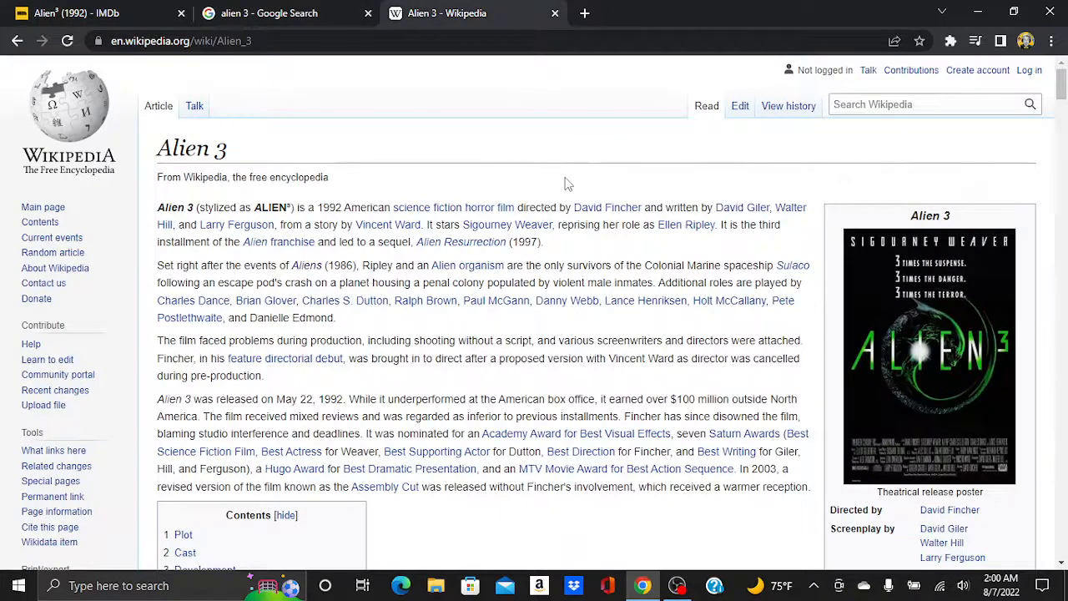
mouse_move(579, 265)
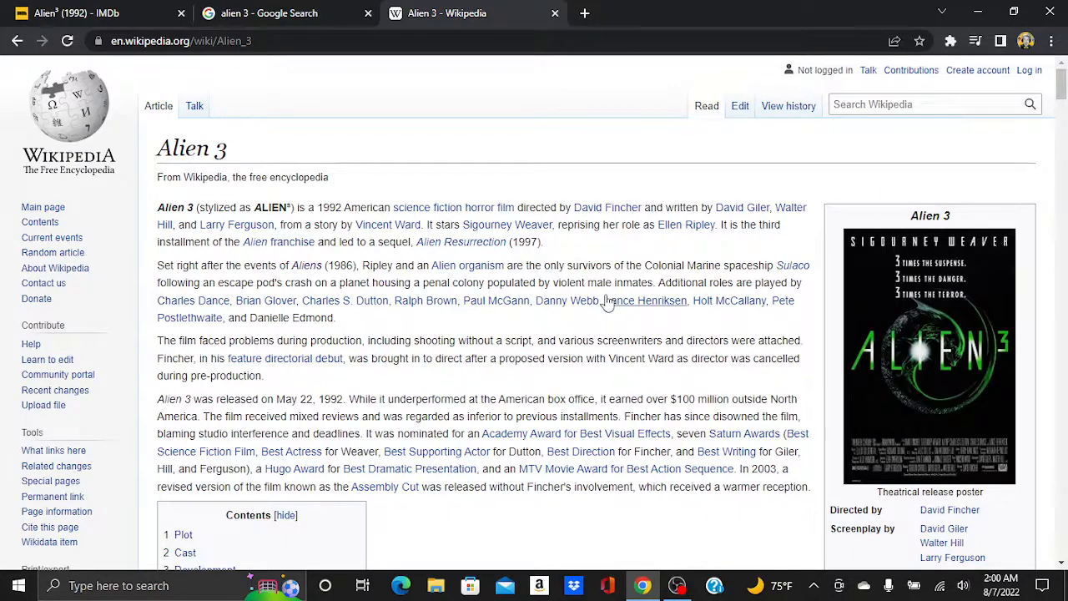
scroll(down, 3)
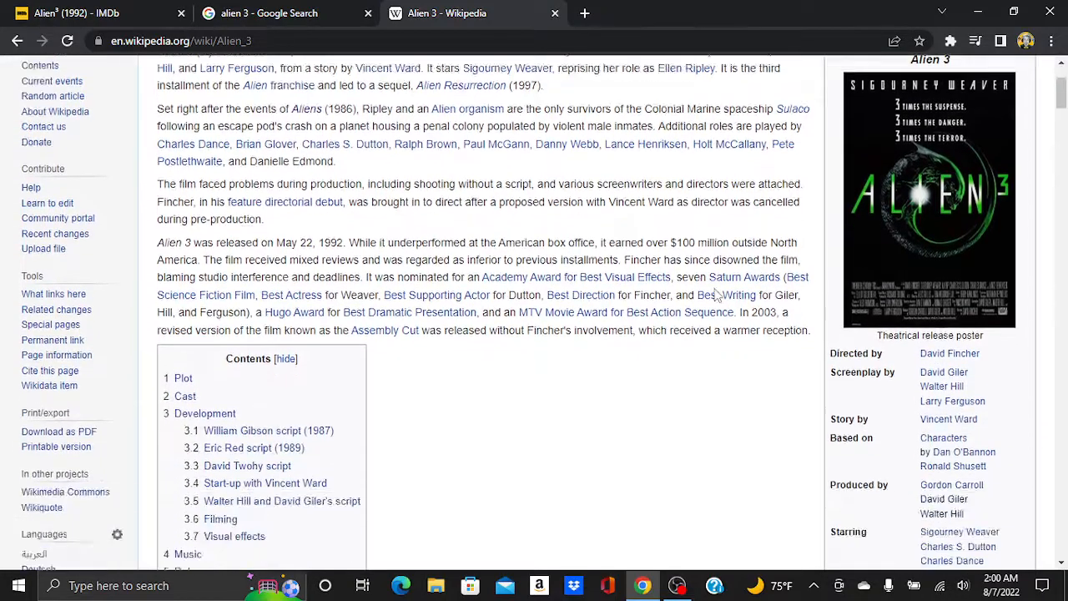
scroll(down, 3)
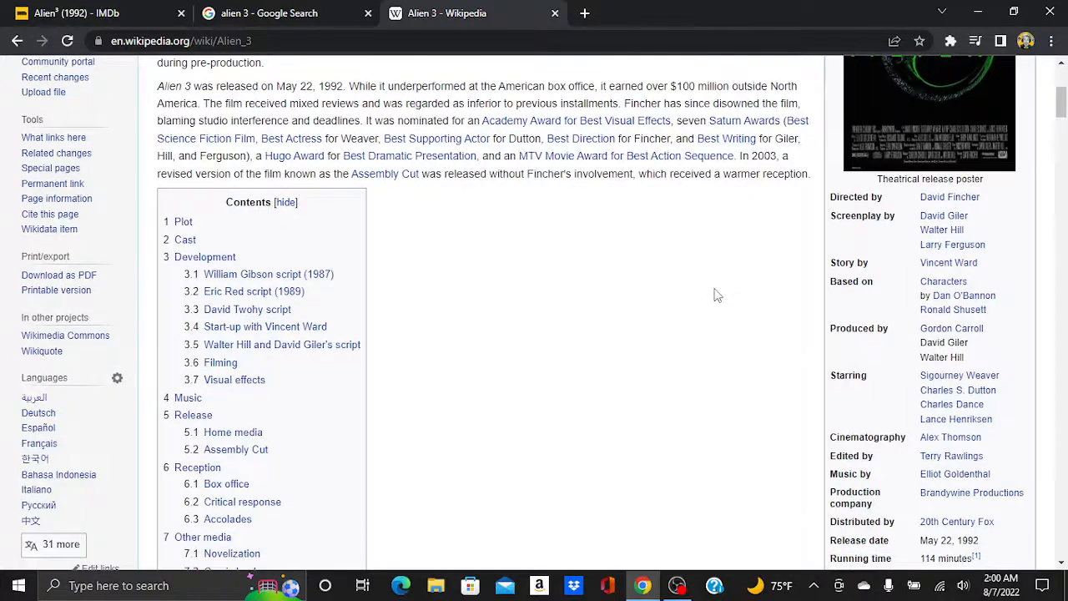
scroll(down, 3)
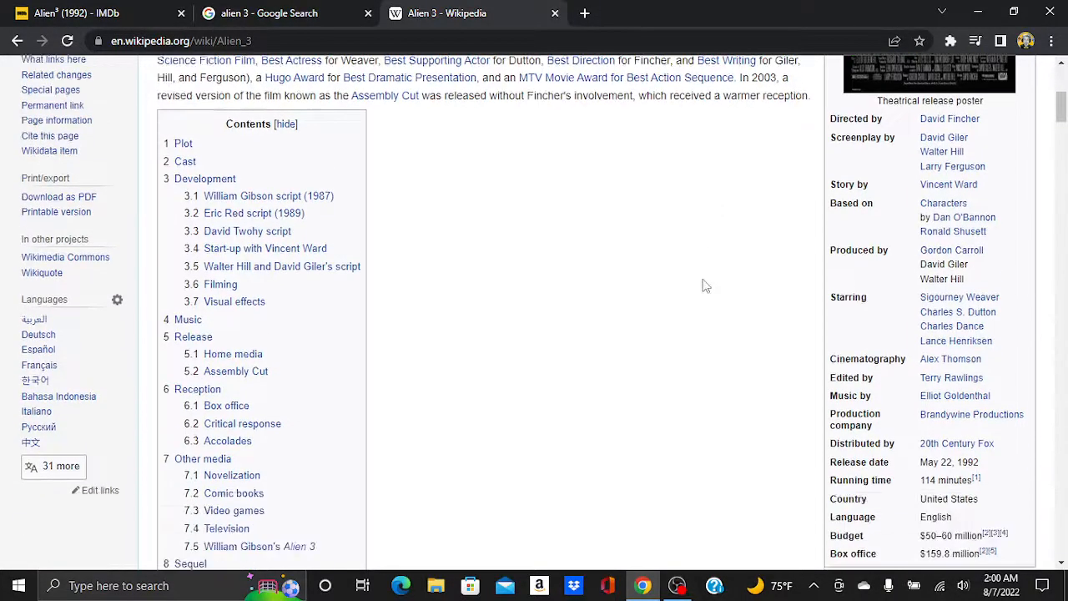
scroll(down, 3)
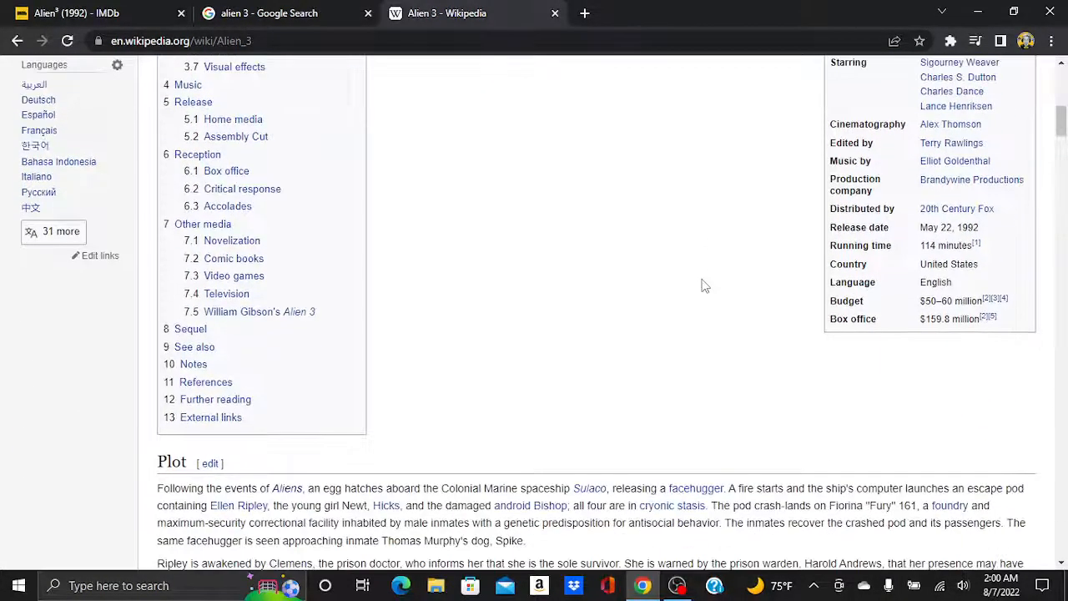
mouse_move(668, 299)
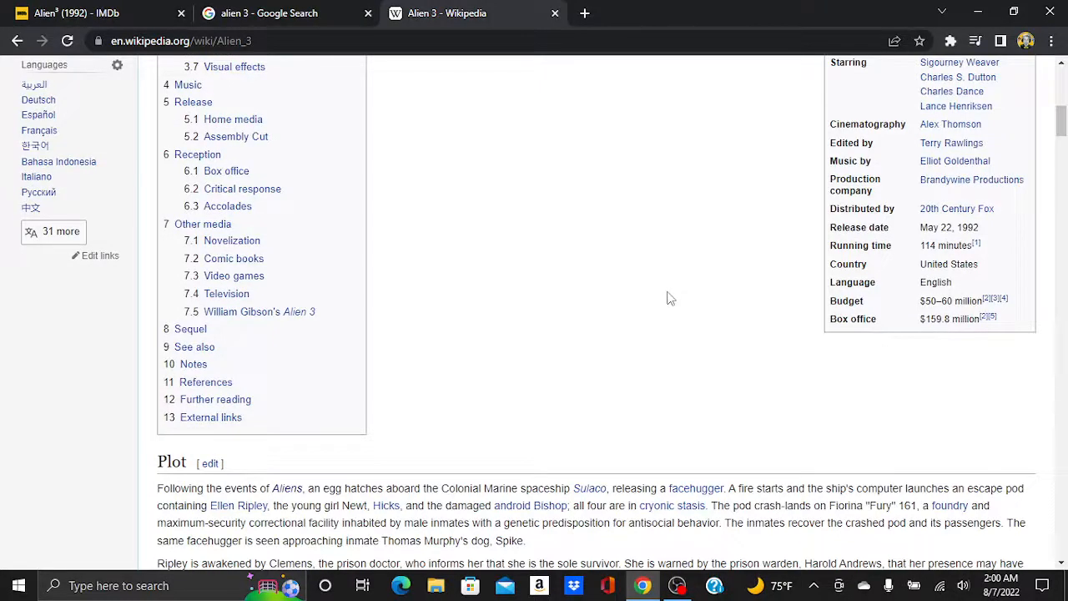
mouse_move(668, 307)
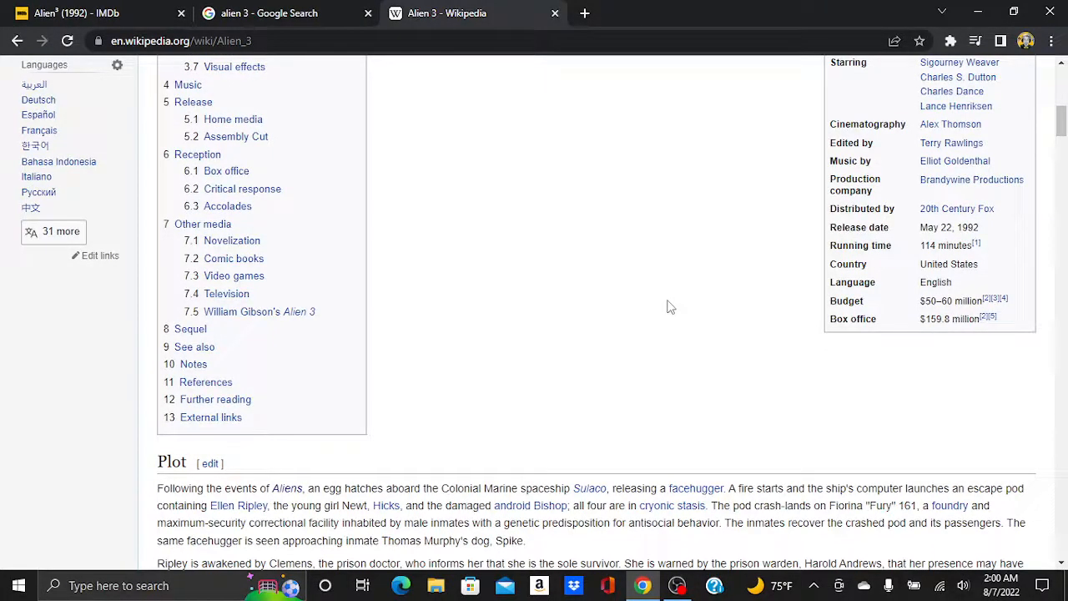
mouse_move(667, 318)
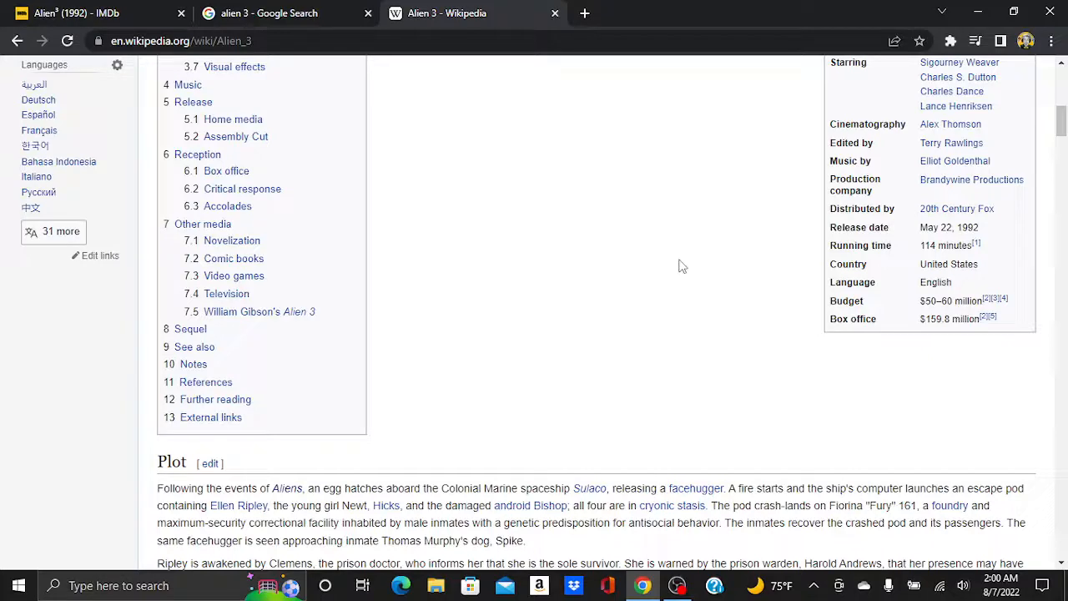
mouse_move(688, 285)
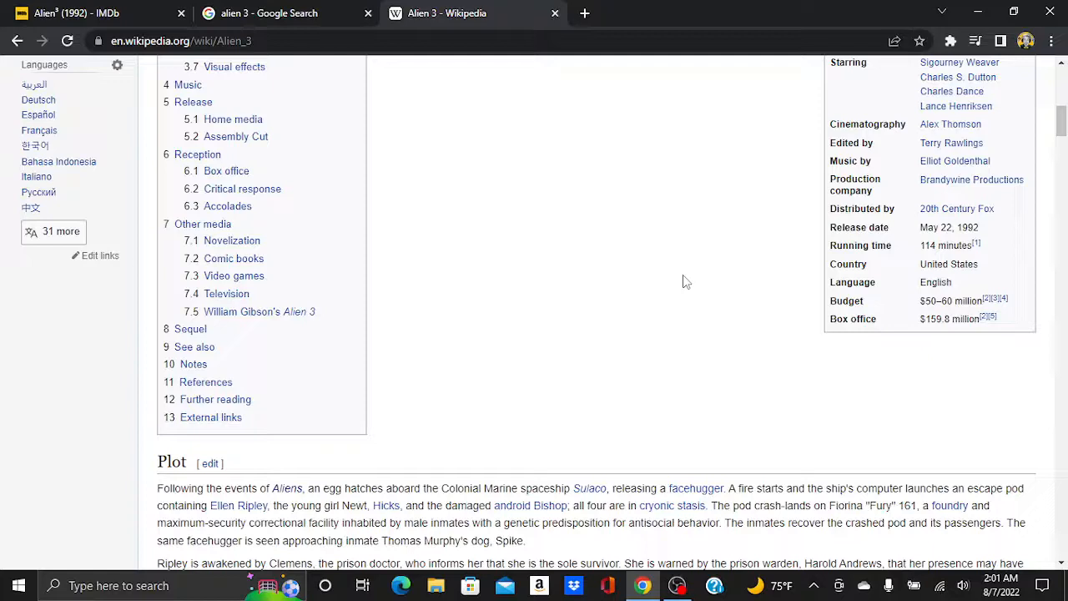
scroll(down, 3)
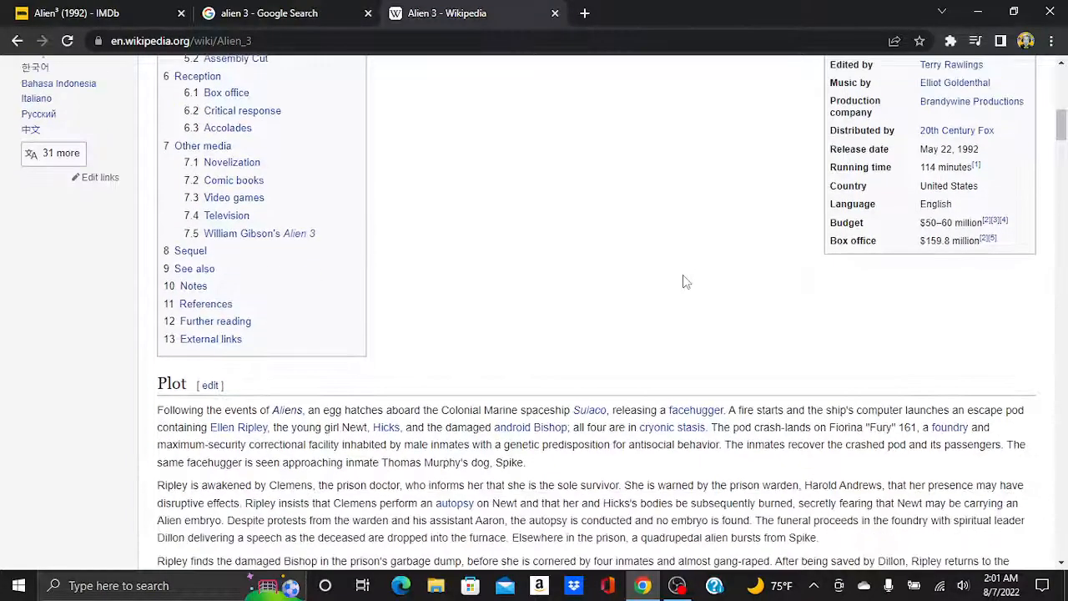
scroll(down, 3)
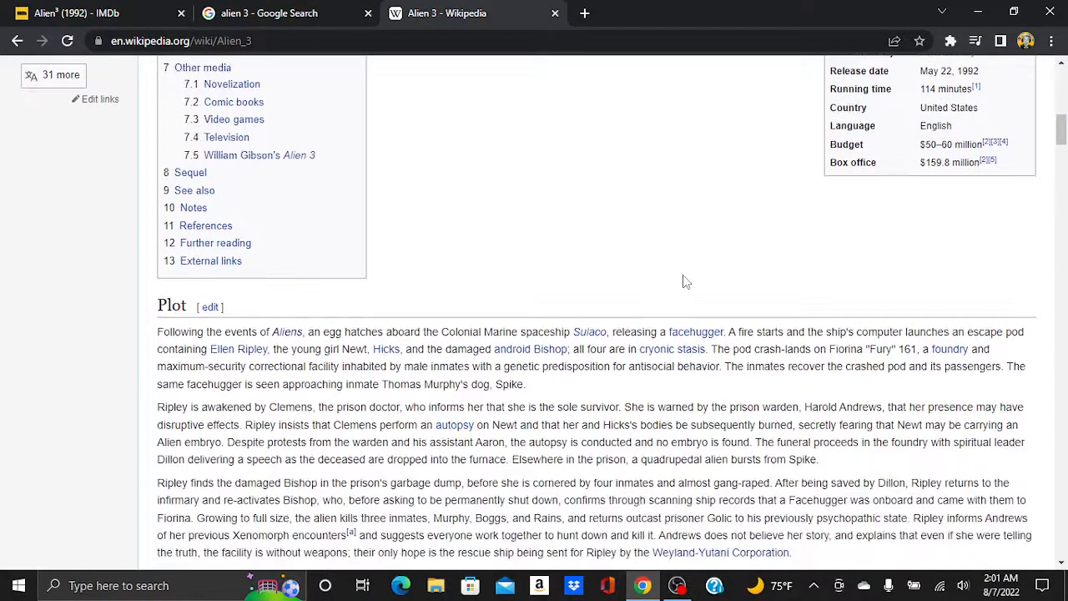
scroll(up, 3)
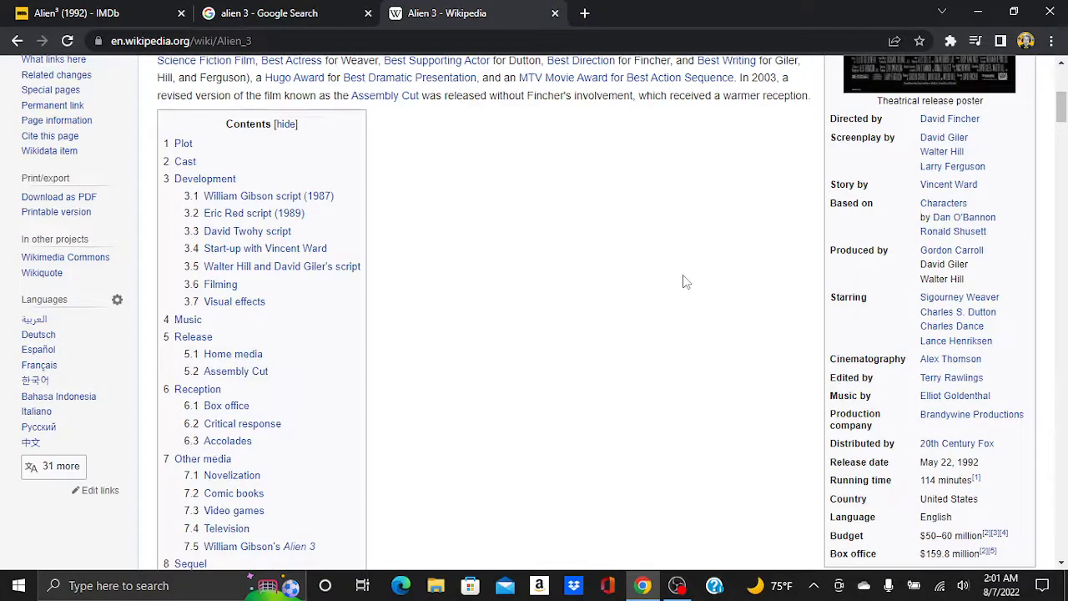
Reread the Alien 3 Plot section, then switch to the Alien³ IMDb title page
scroll(down, 3)
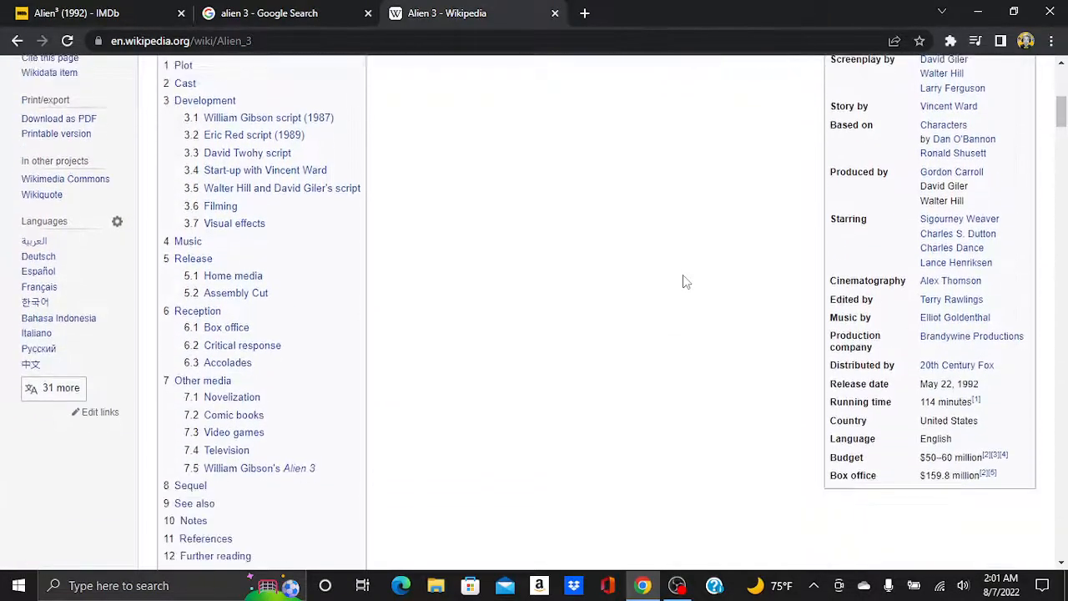
scroll(down, 3)
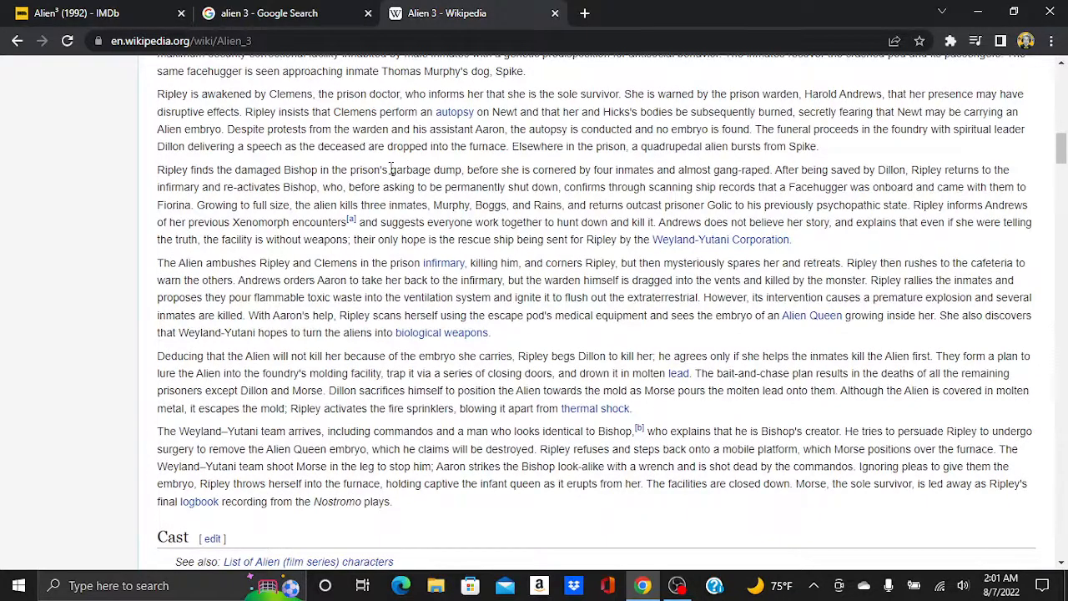
scroll(up, 3)
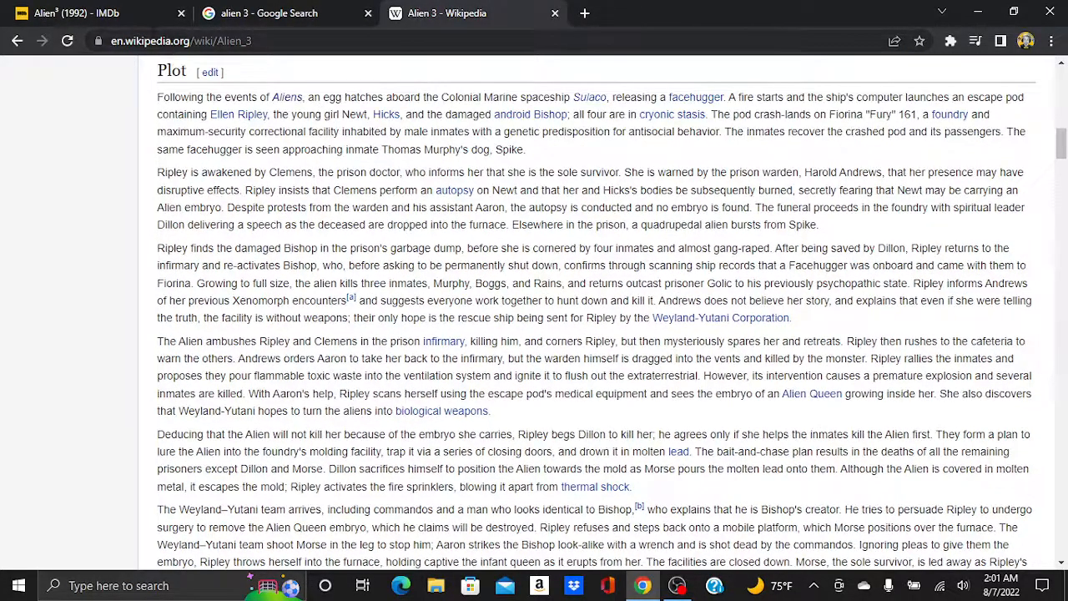
click(75, 13)
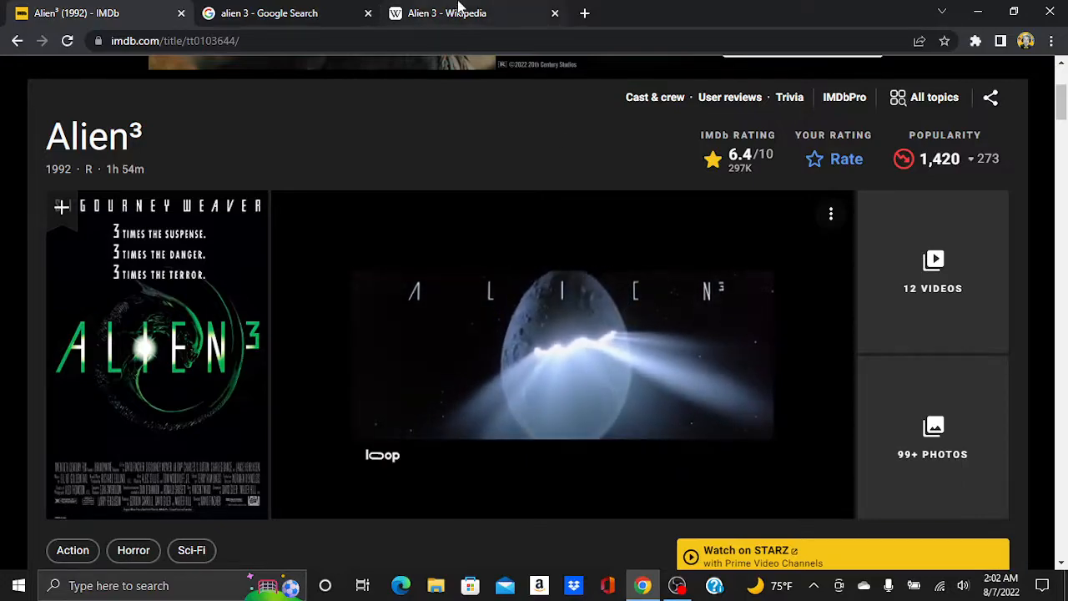
Restart the featured Alien³ video and scroll through the synopsis, credits, videos and photos
click(269, 12)
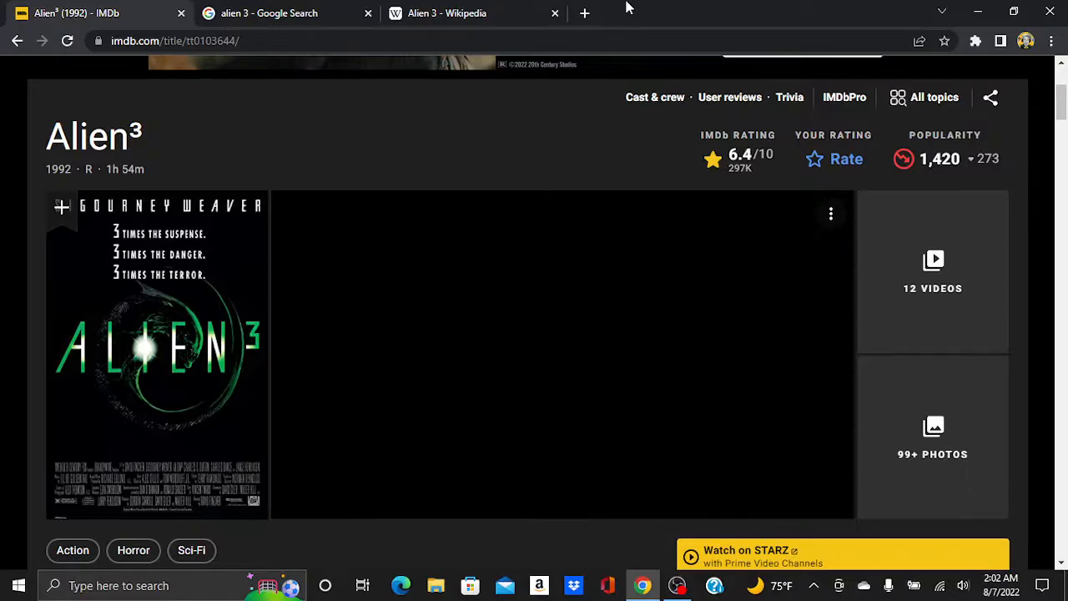
click(561, 353)
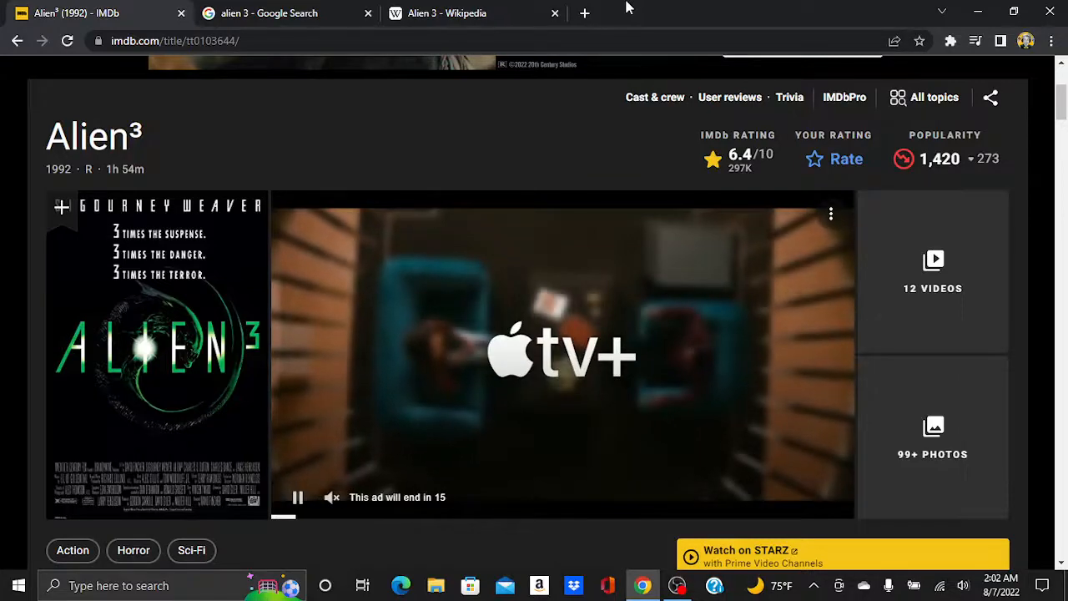
scroll(down, 3)
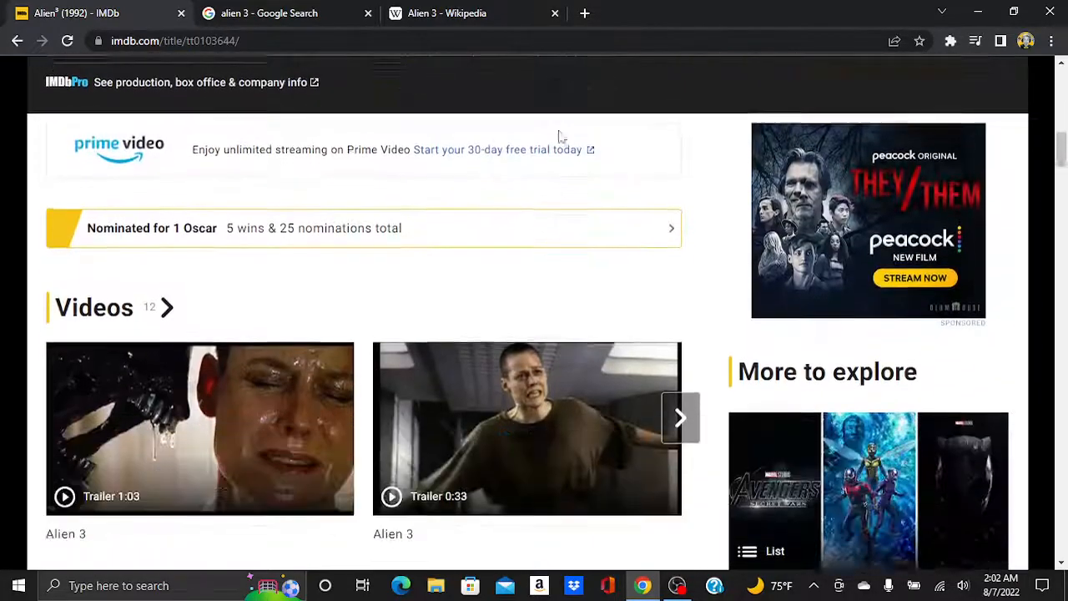
scroll(down, 3)
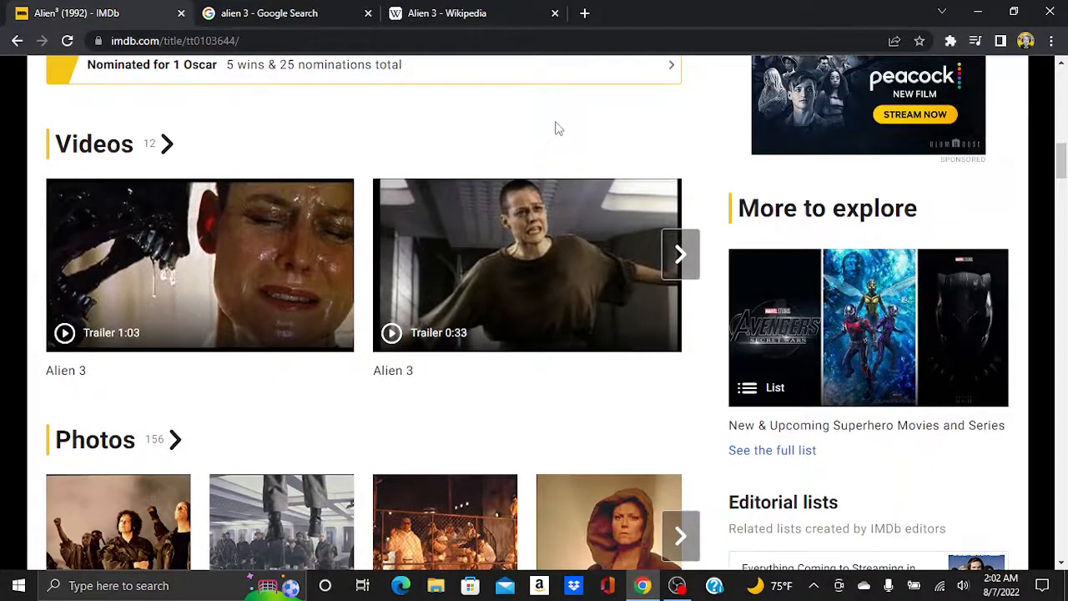
scroll(up, 3)
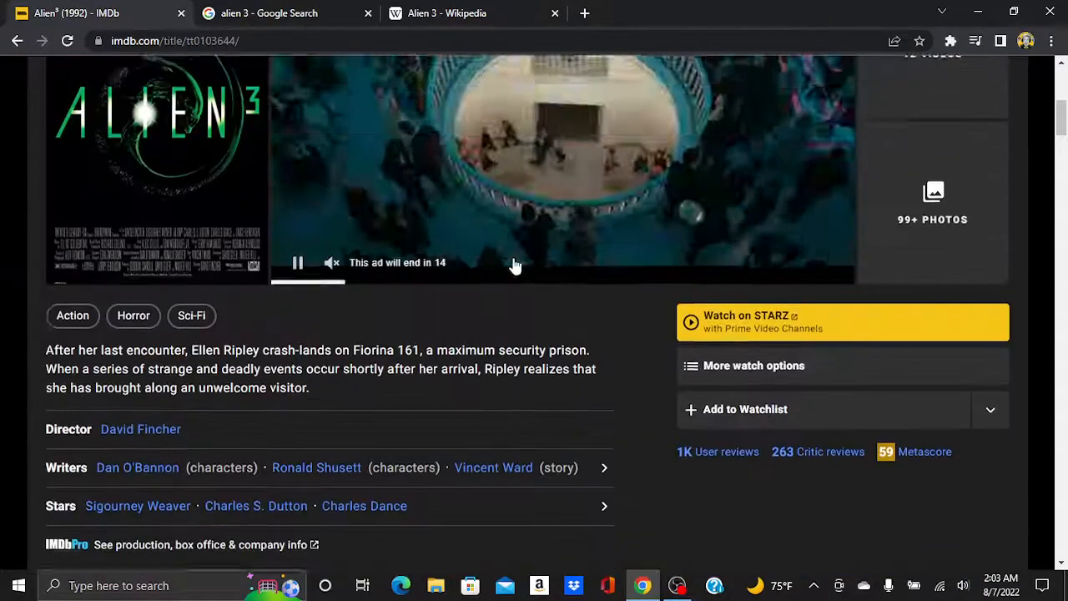
scroll(down, 3)
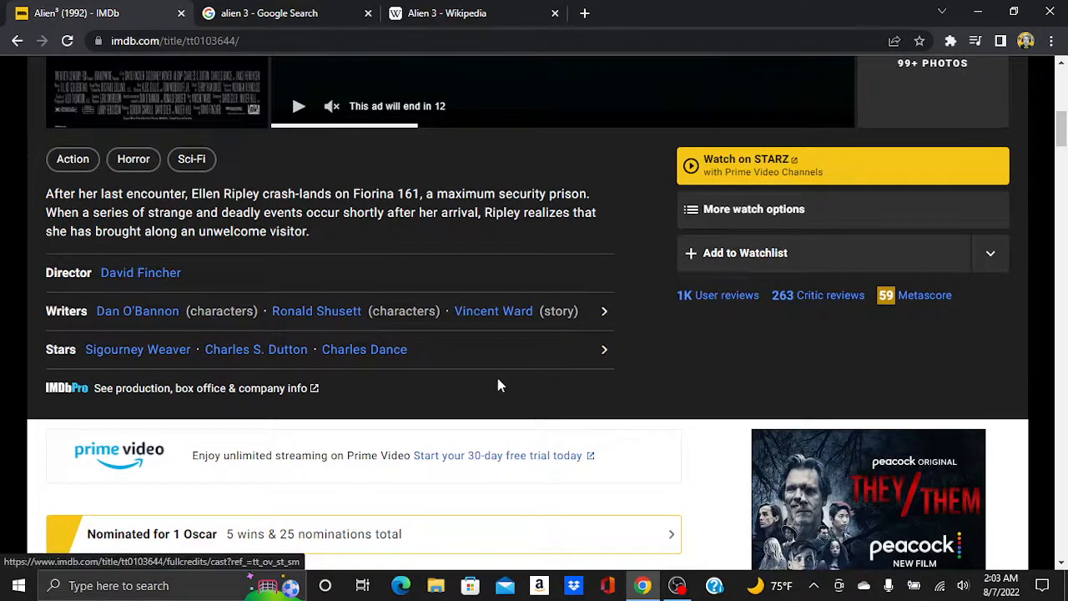
scroll(down, 3)
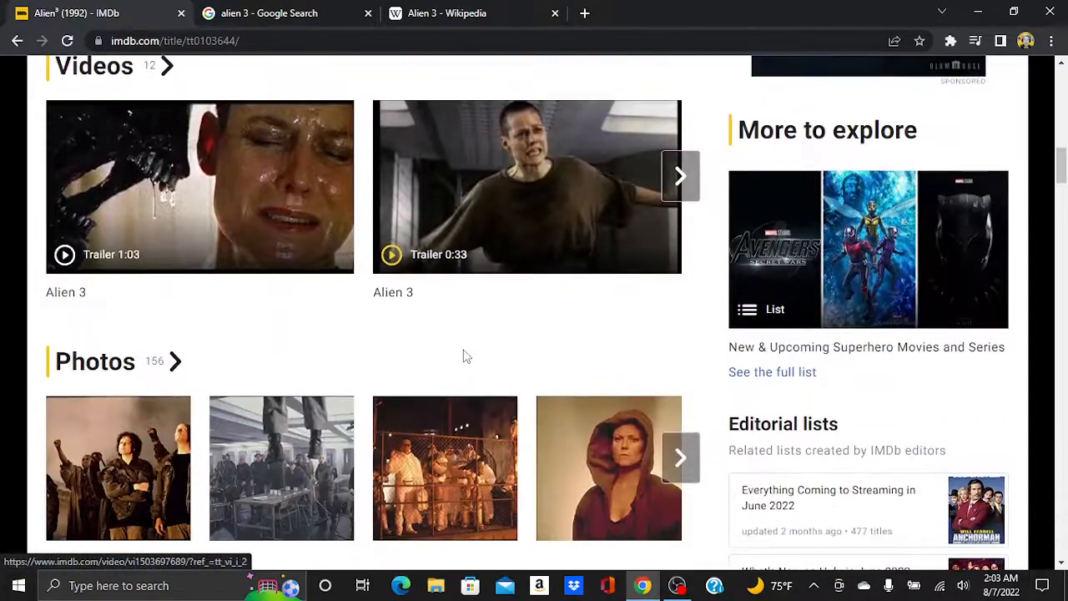
Play the 1:03 Alien 3 Trailer 10, then start Trailer 1 in the video viewer
click(199, 186)
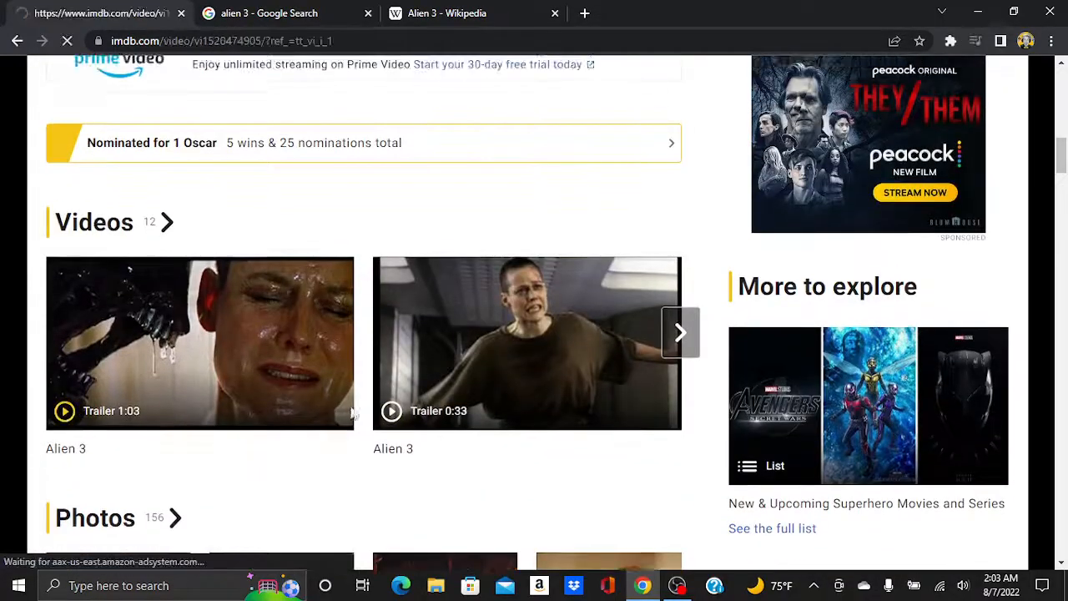
click(200, 342)
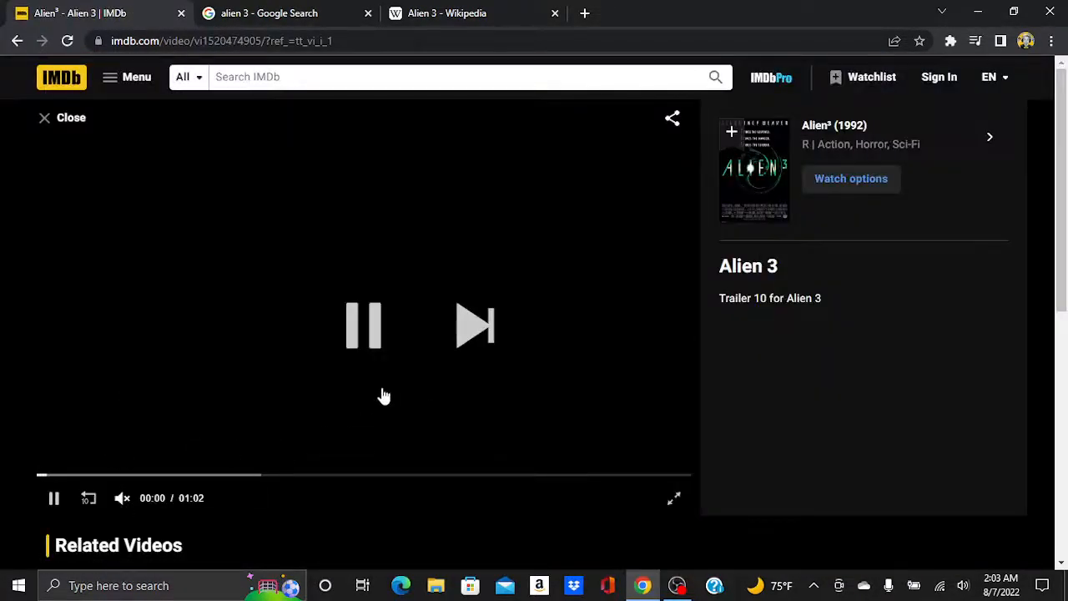
click(363, 325)
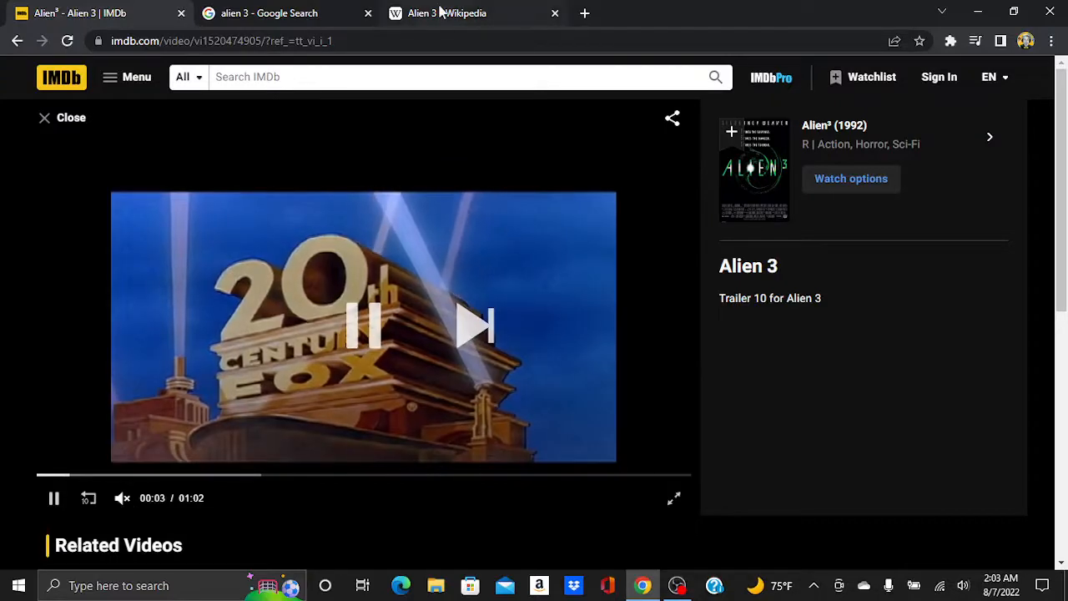
mouse_move(268, 13)
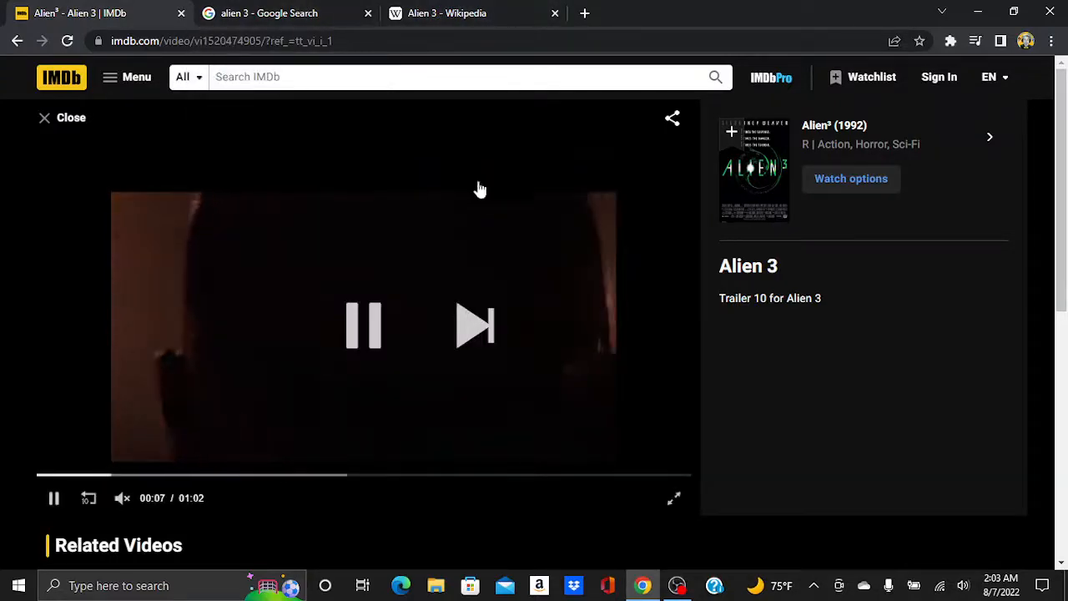
mouse_move(440, 146)
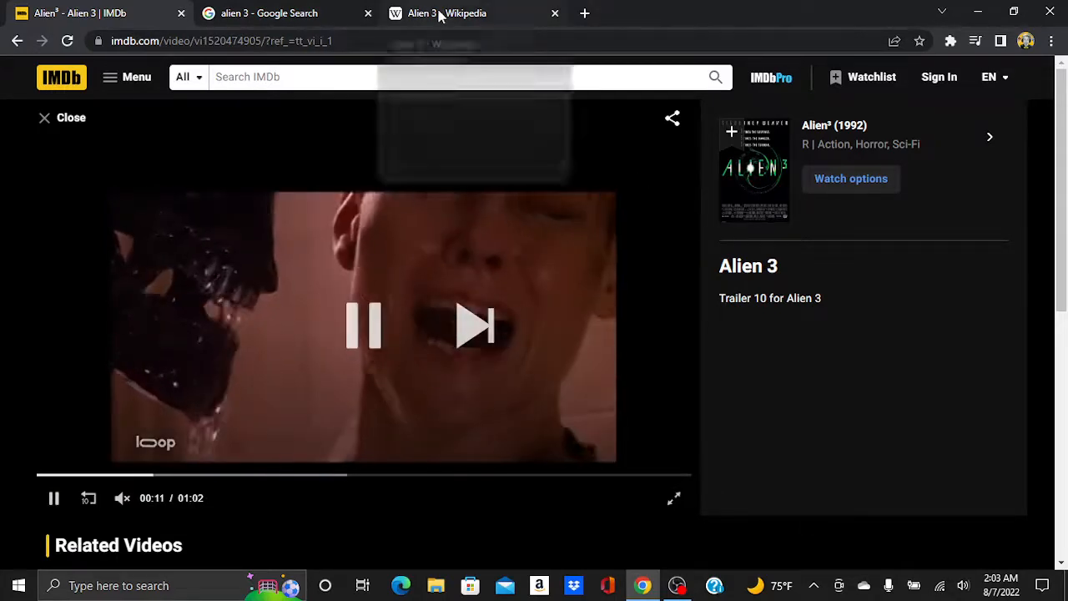
click(270, 13)
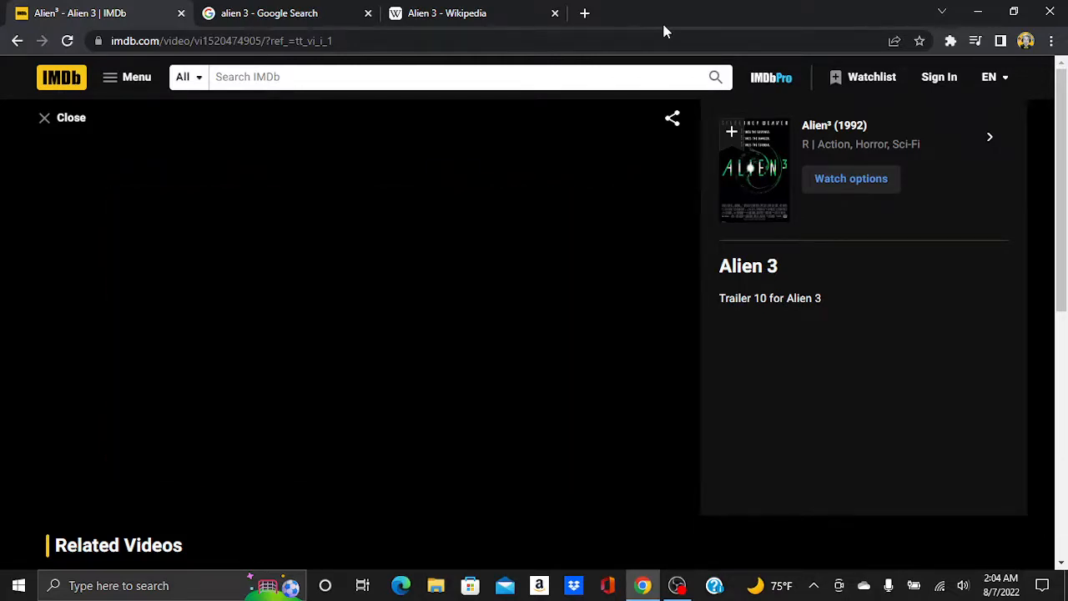
click(363, 326)
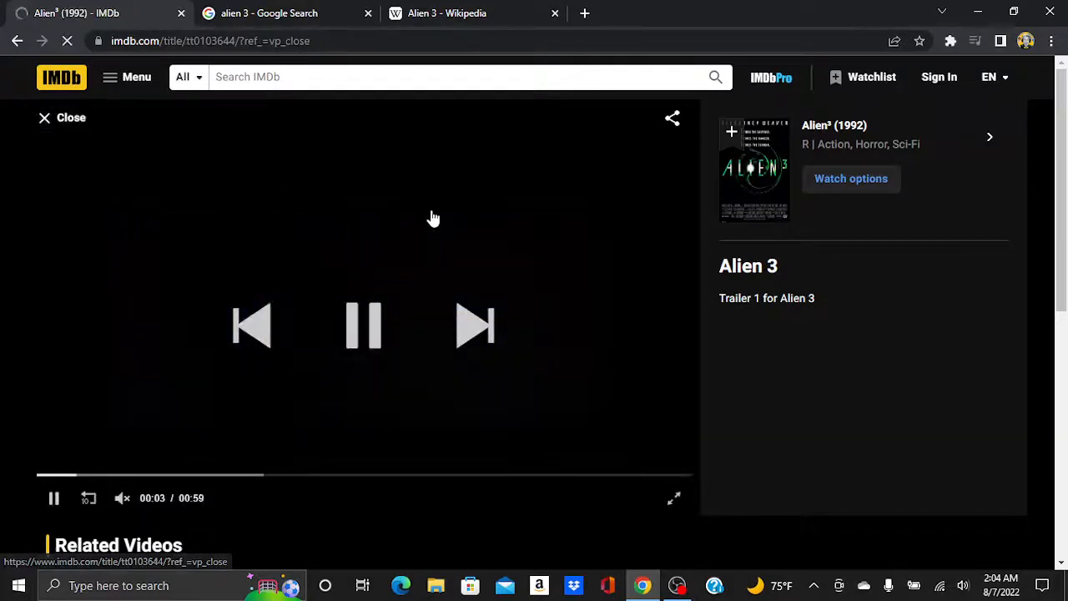
Leave the video viewer and play the 1:02 trailer inline on the Alien³ title page
click(71, 117)
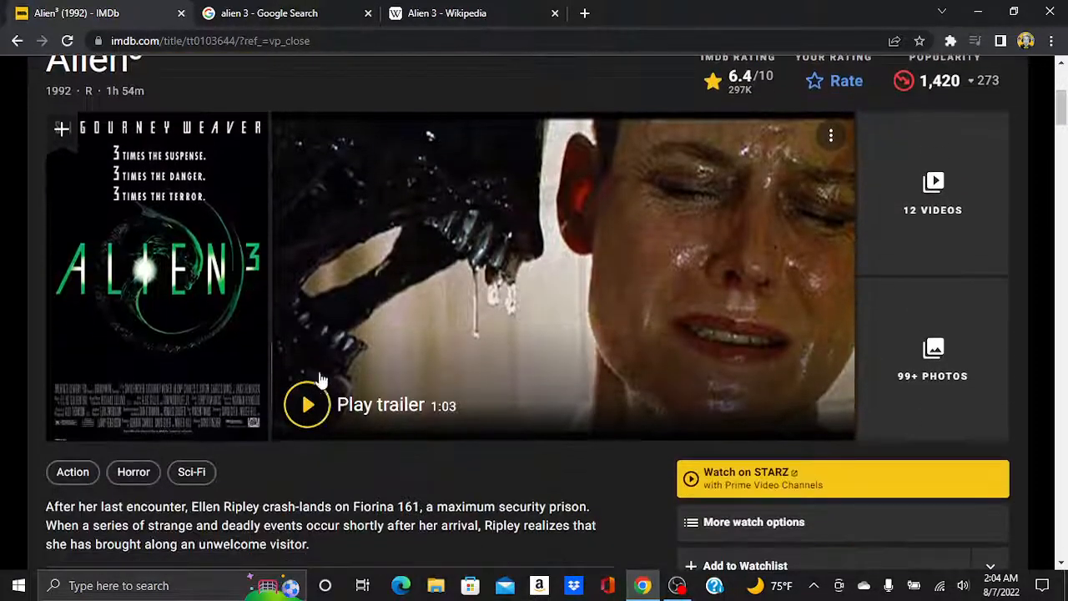
click(307, 405)
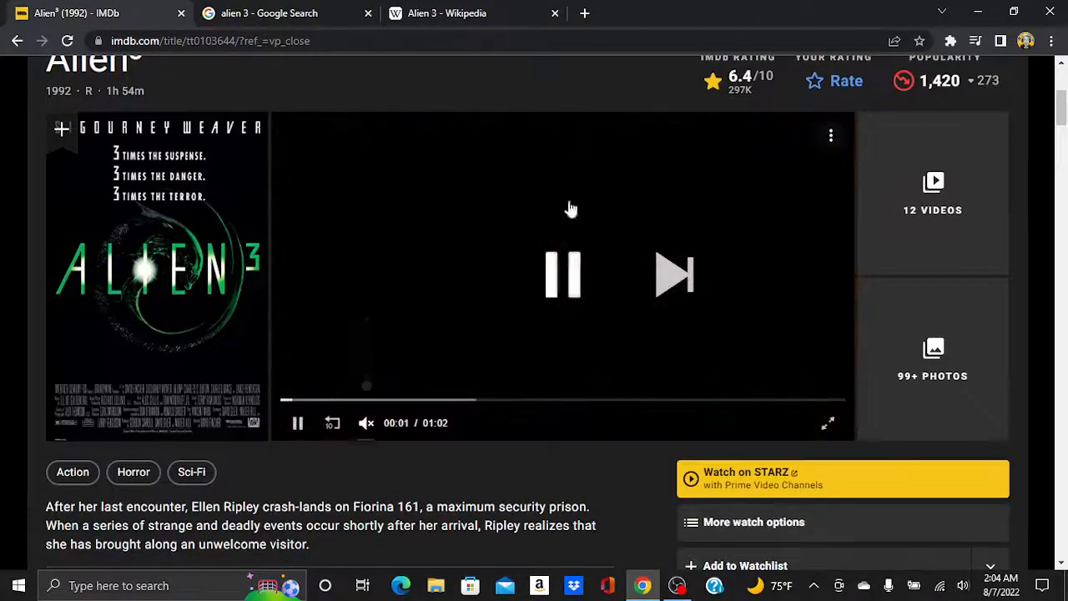
mouse_move(747, 7)
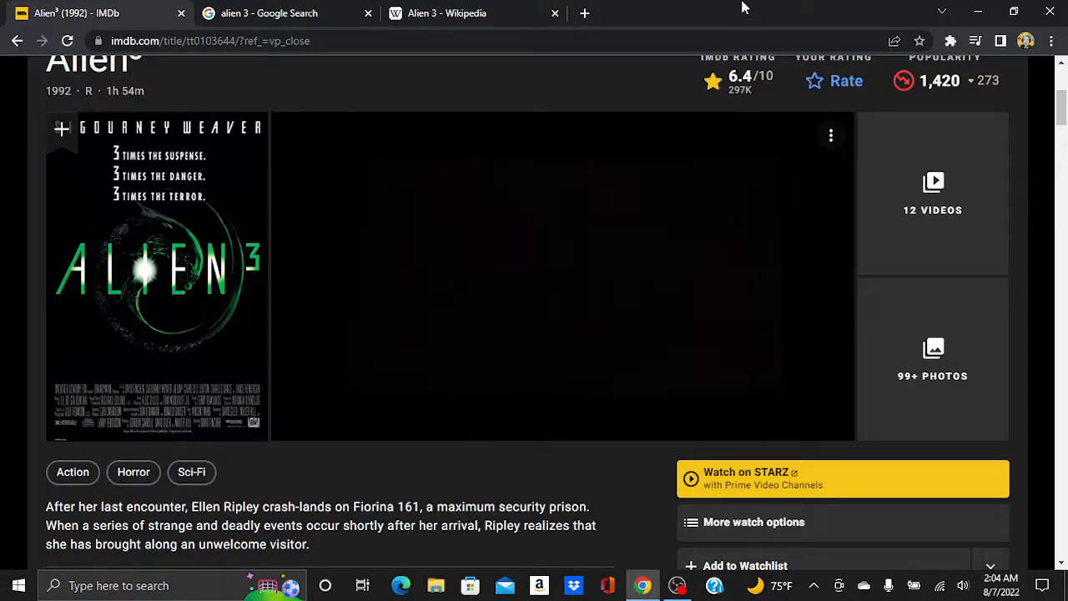
click(563, 276)
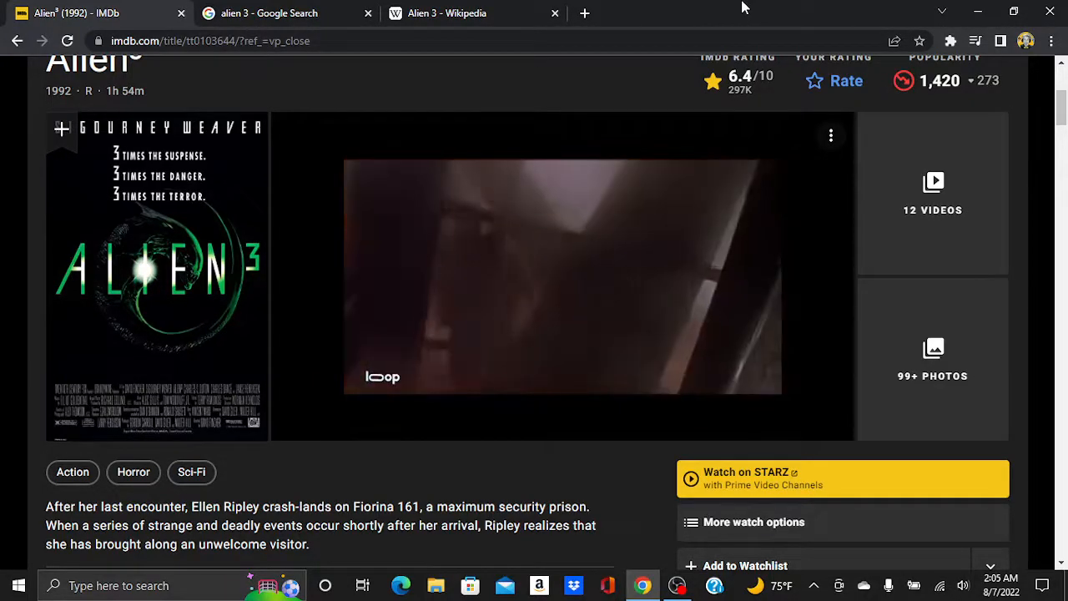
click(275, 13)
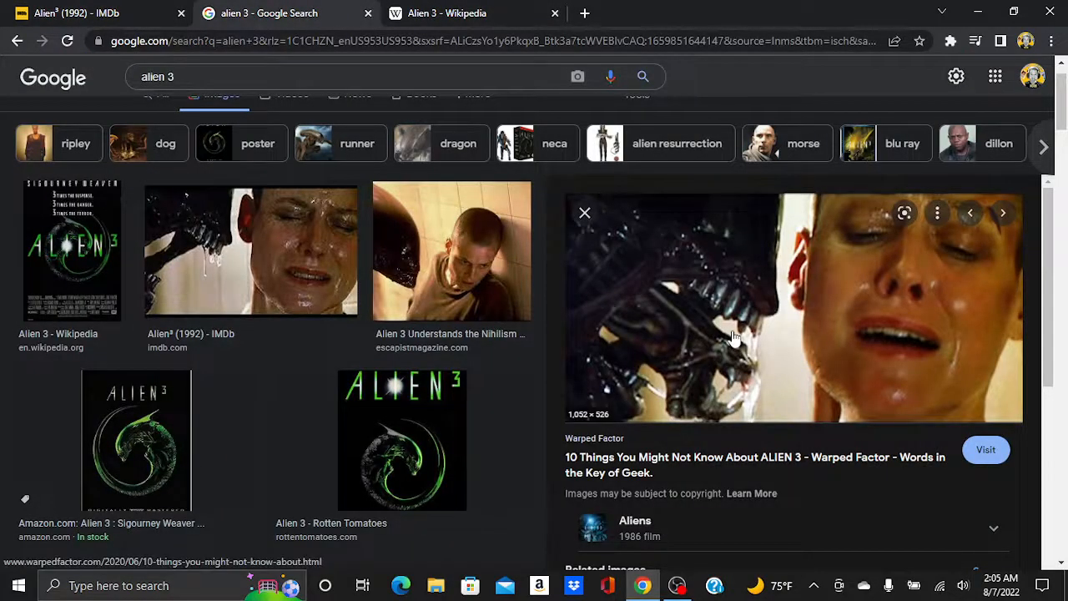
mouse_move(716, 337)
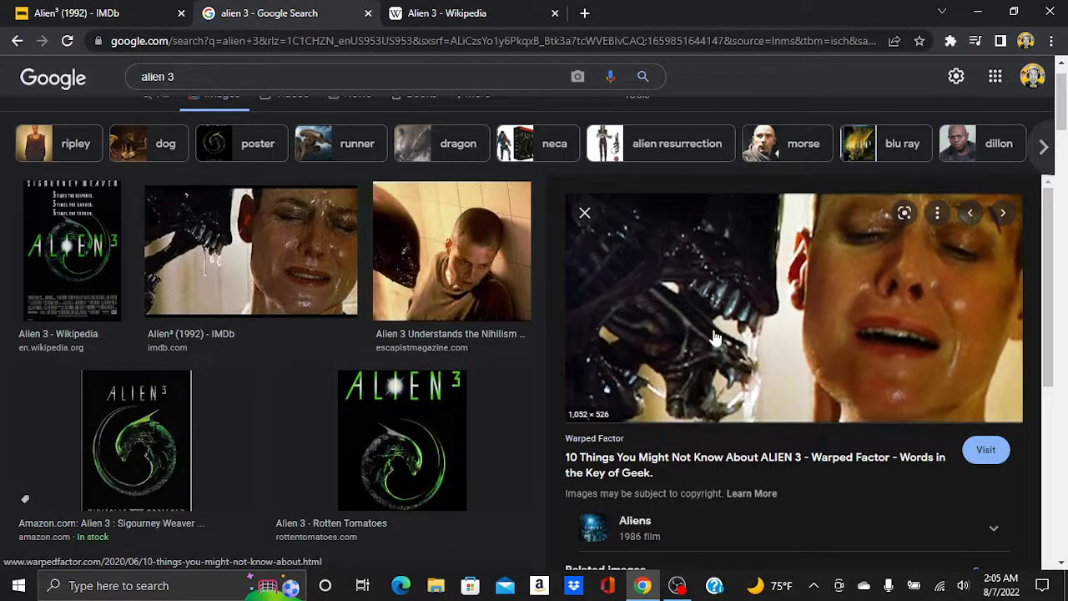
click(84, 13)
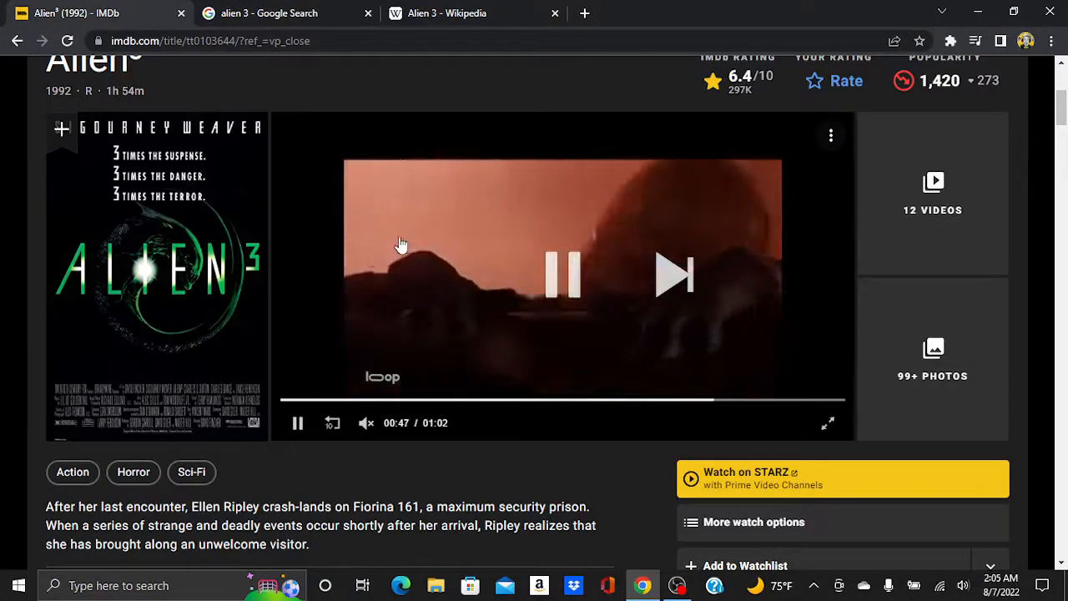
click(269, 13)
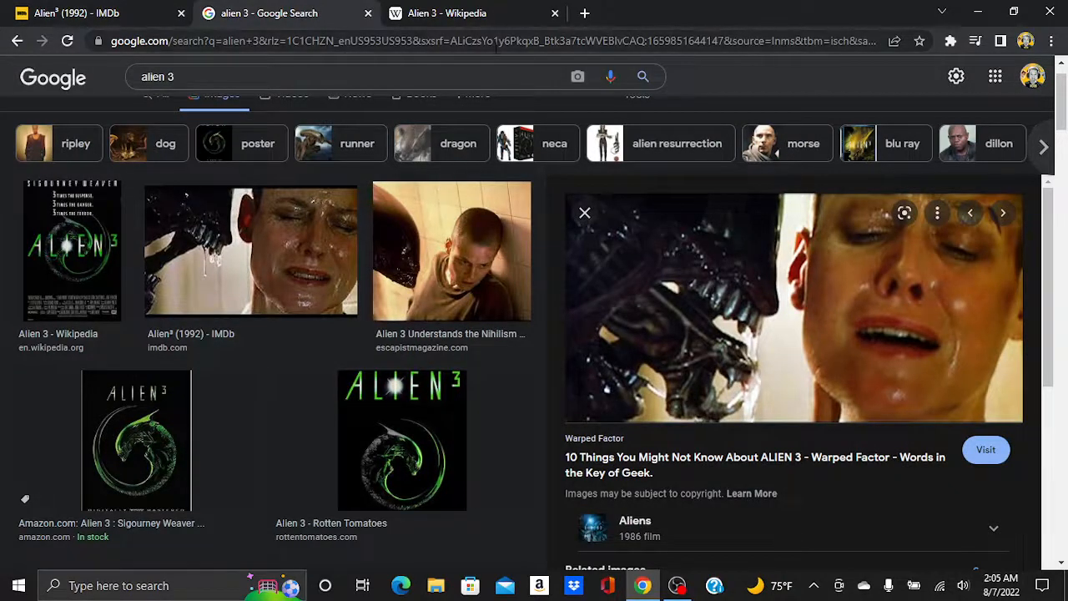
click(446, 13)
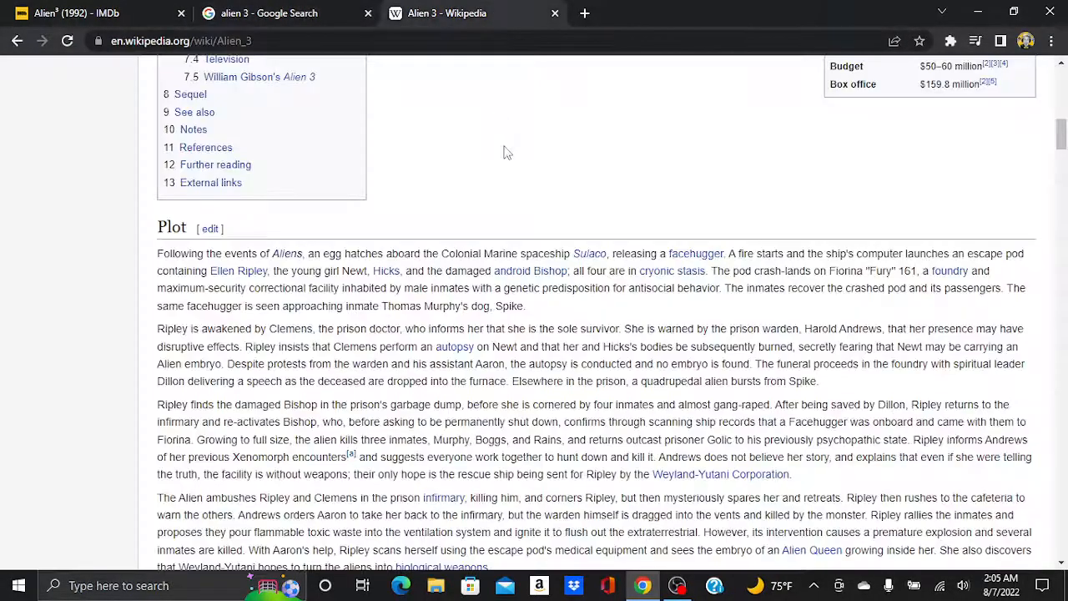
mouse_move(480, 222)
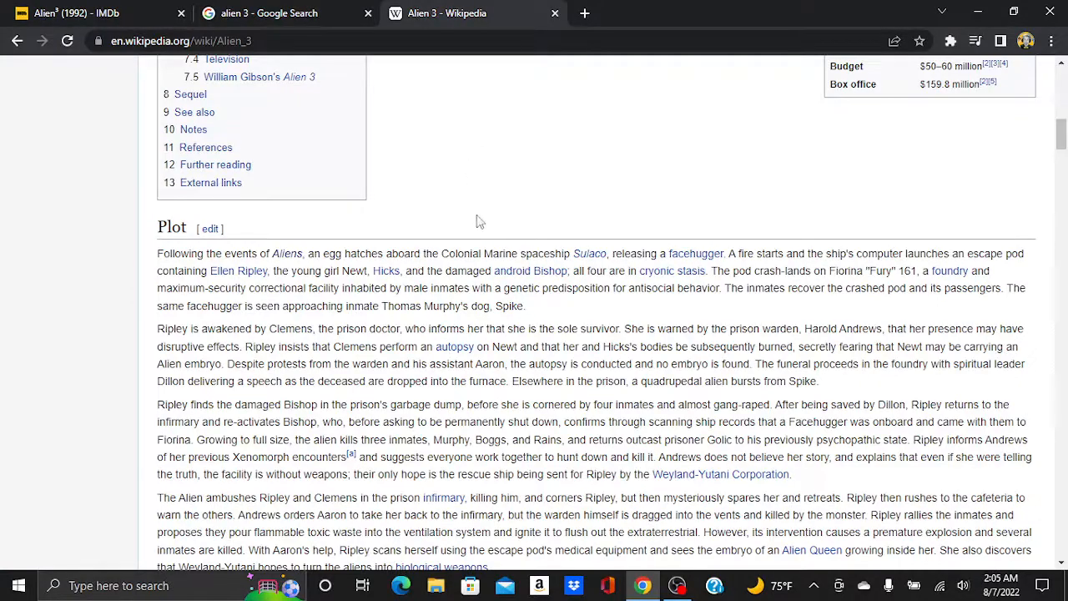
scroll(down, 3)
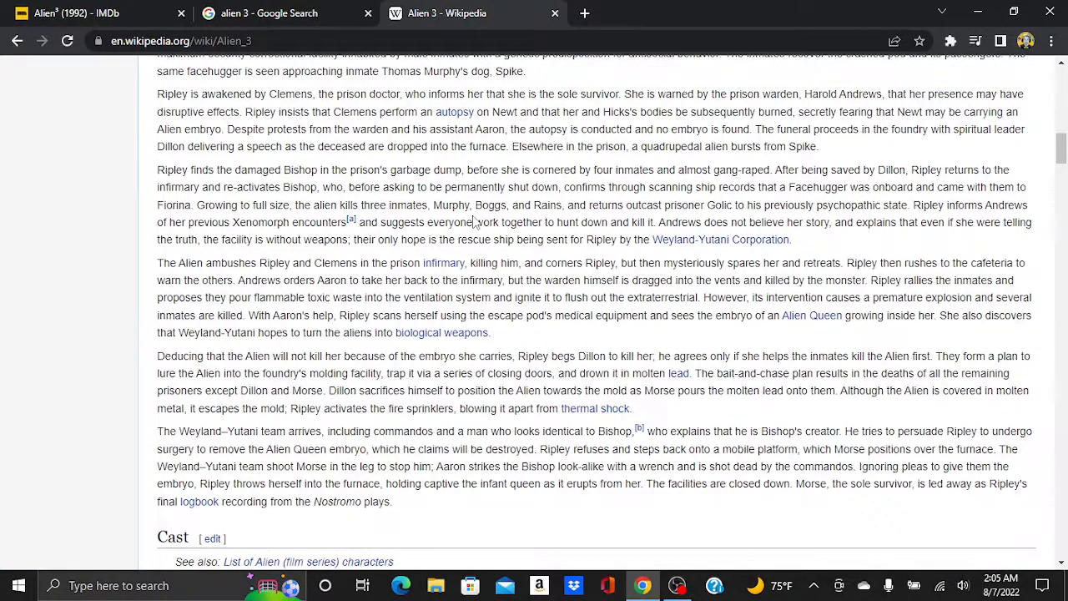
click(83, 12)
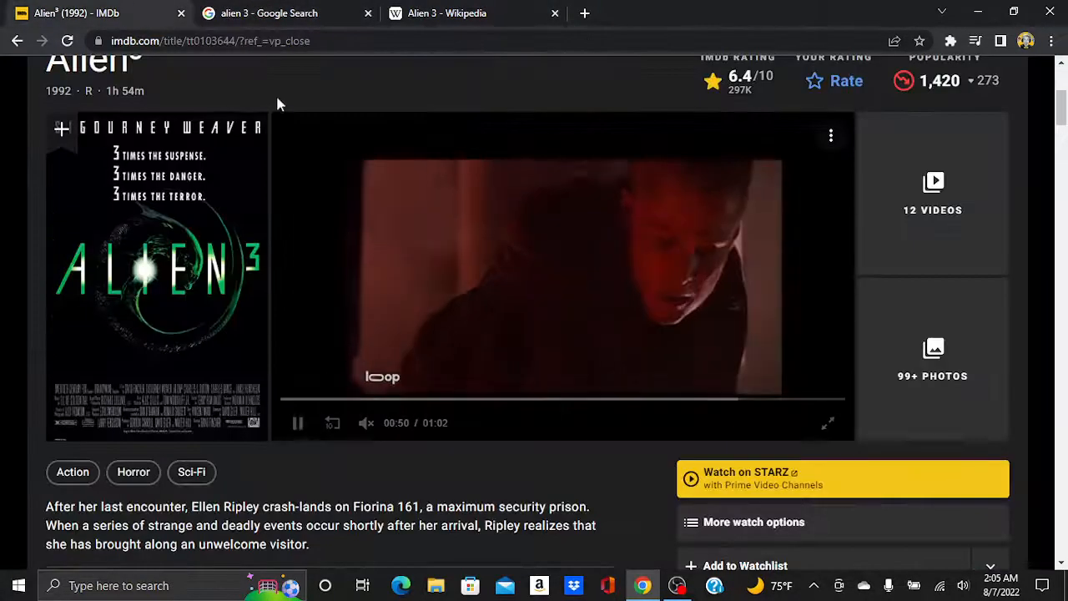
click(269, 13)
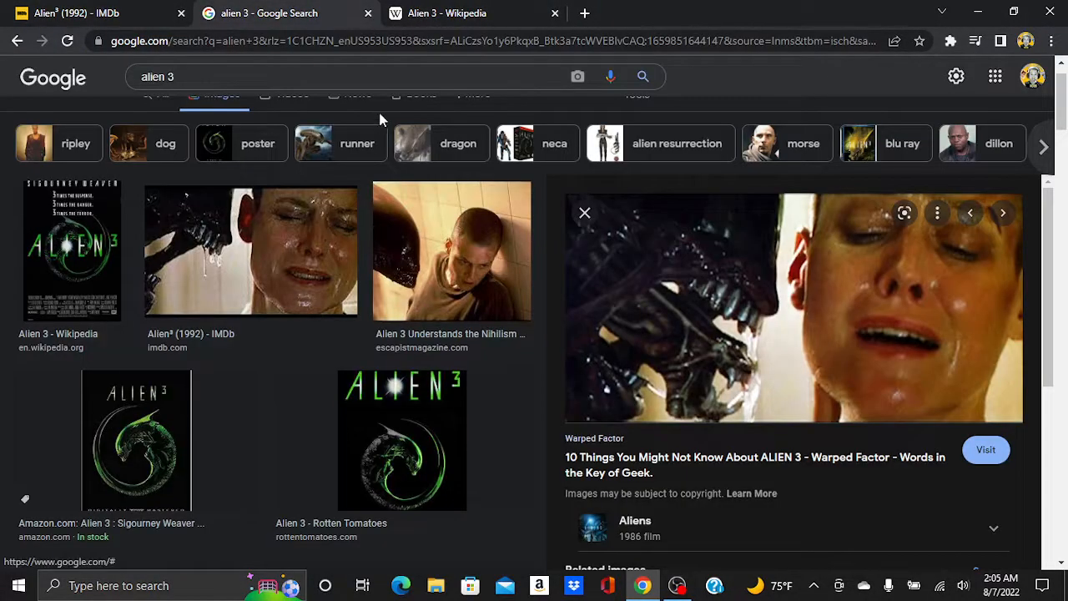
click(442, 13)
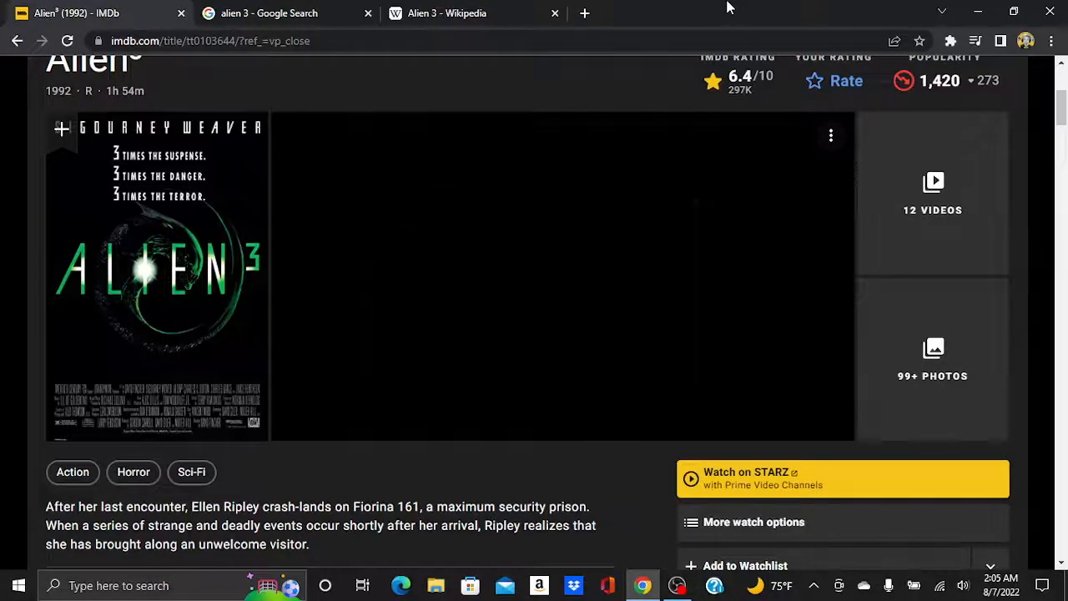
click(561, 275)
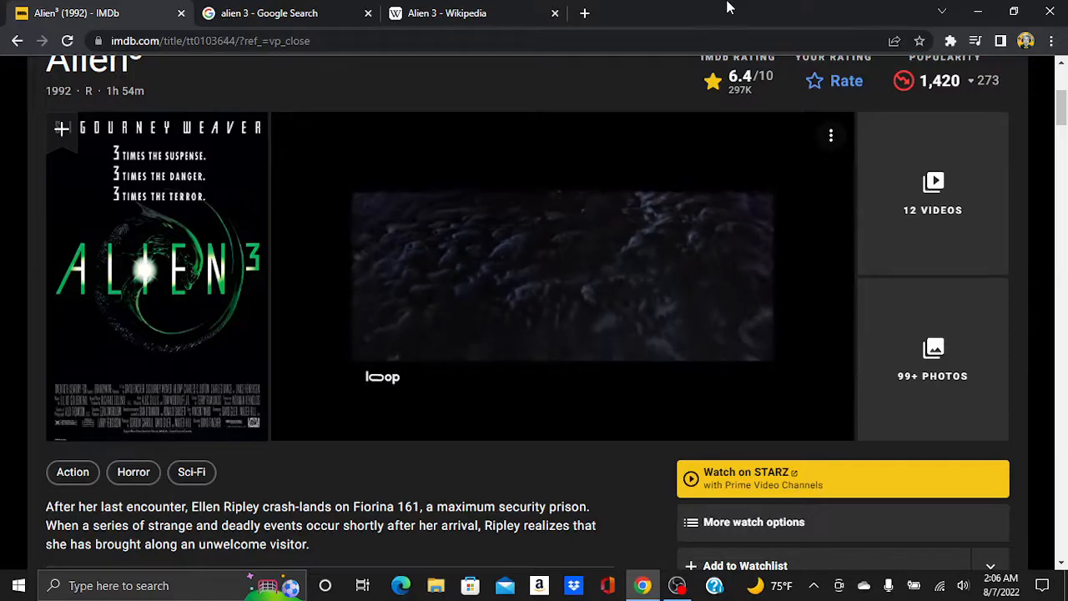
click(269, 13)
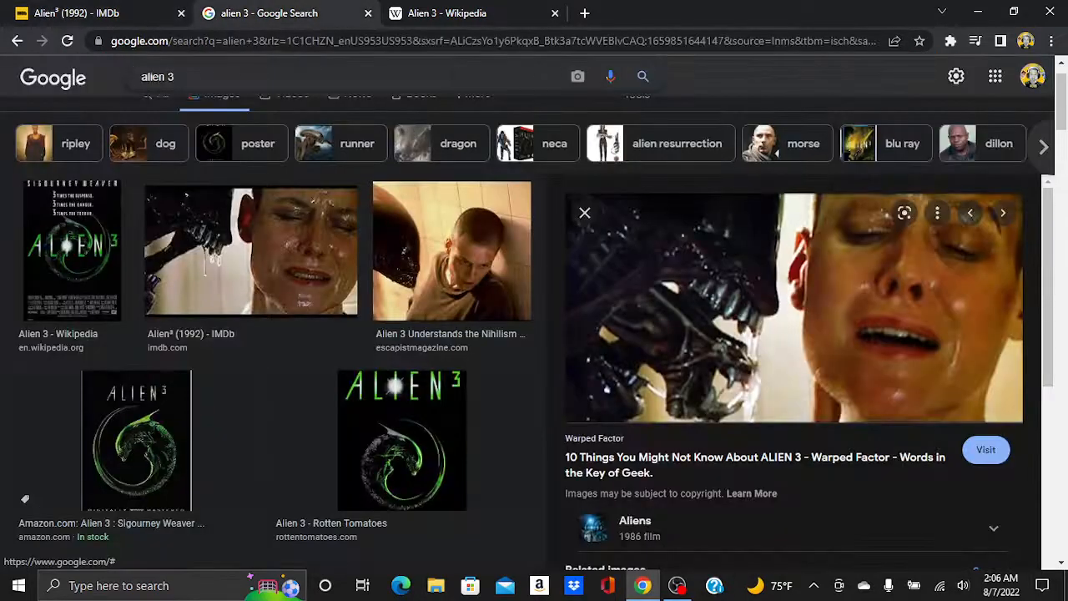
click(446, 13)
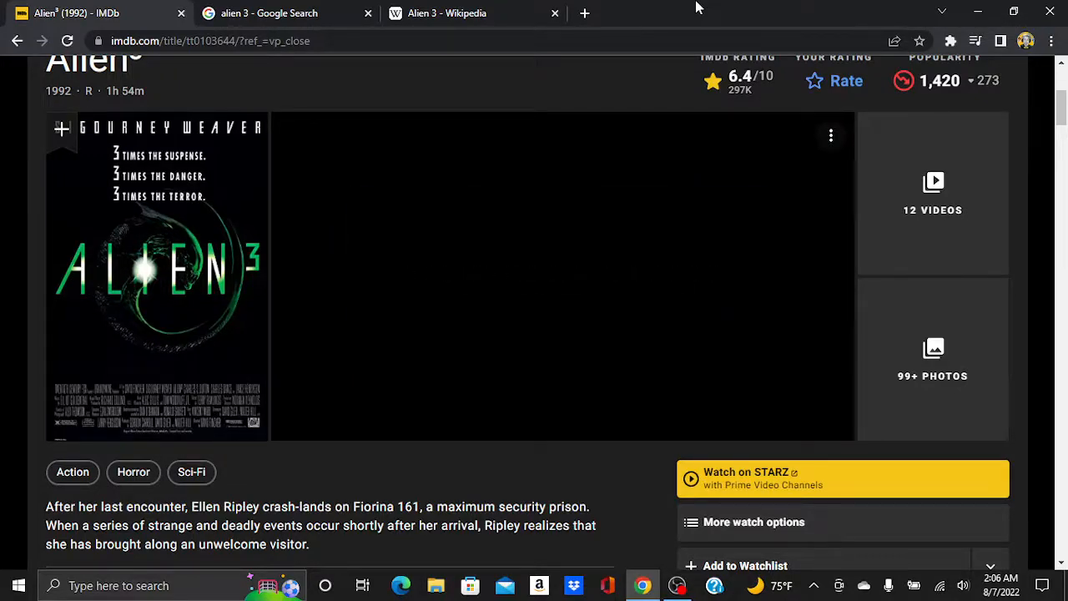
Replay the Alien³ trailer in the hero player through its closing credits and R rating card
click(559, 275)
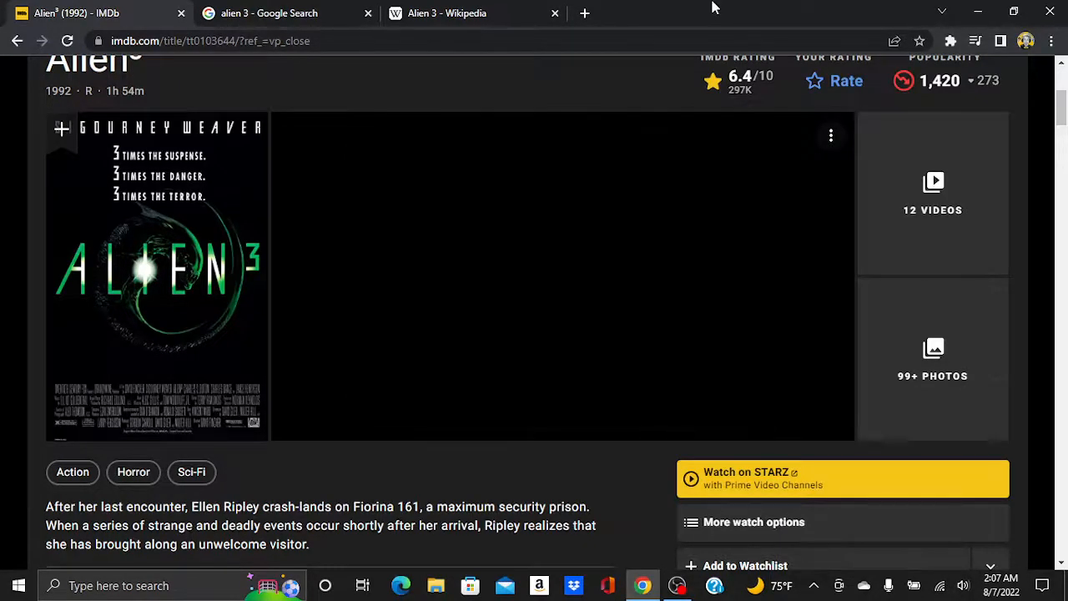
click(562, 275)
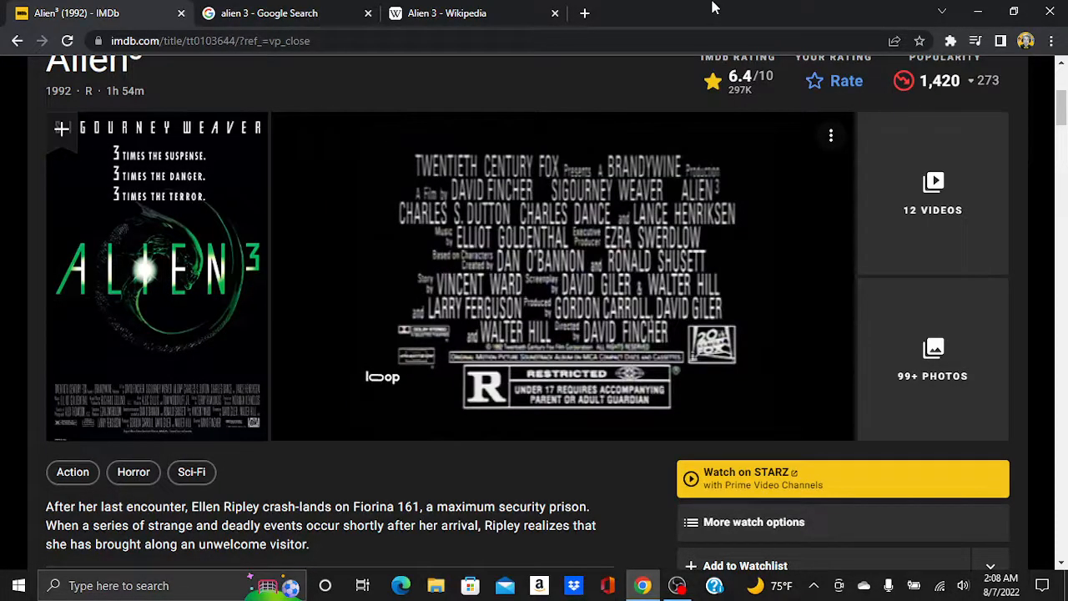
Advance the IMDb player to the 'Impossible Shots' clip featuring Panic Room (2002)
click(561, 275)
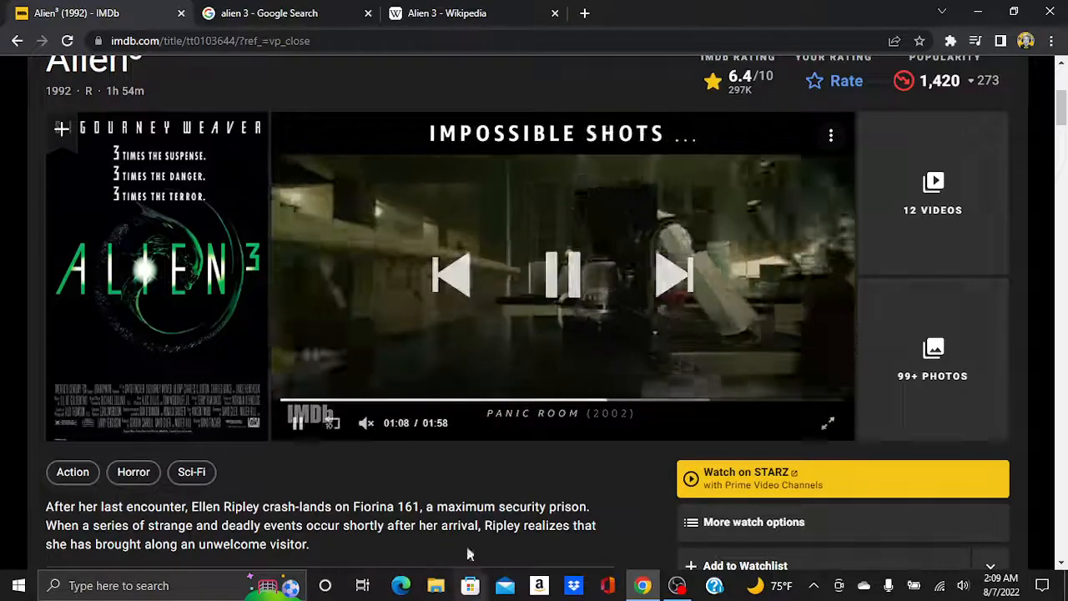
Start the one-minute Alien 3 trailer, then return to the Wikipedia plot section tab
scroll(down, 3)
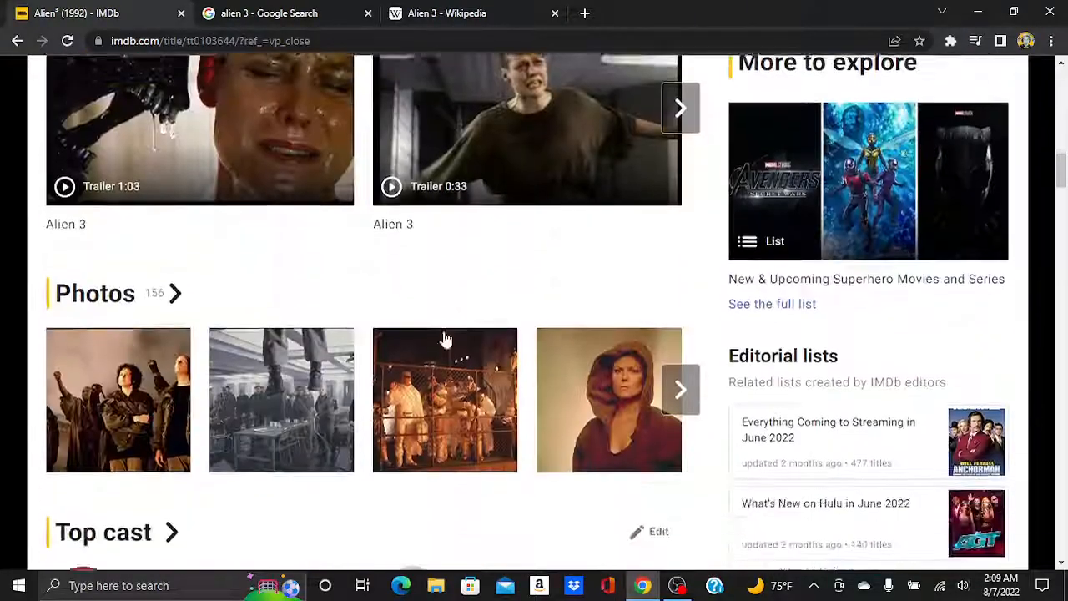
scroll(up, 3)
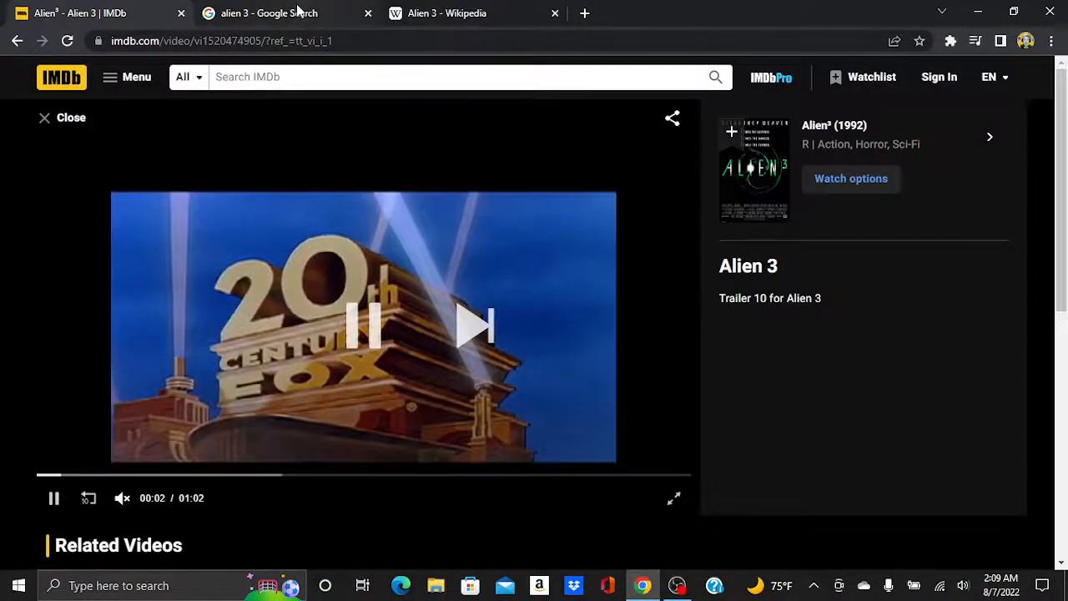
click(446, 12)
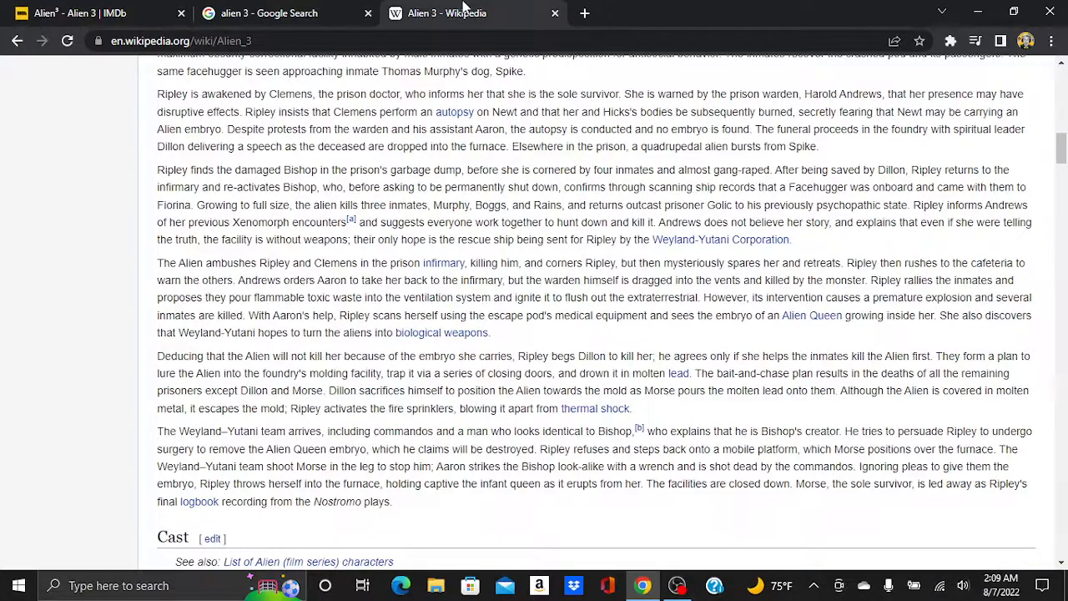